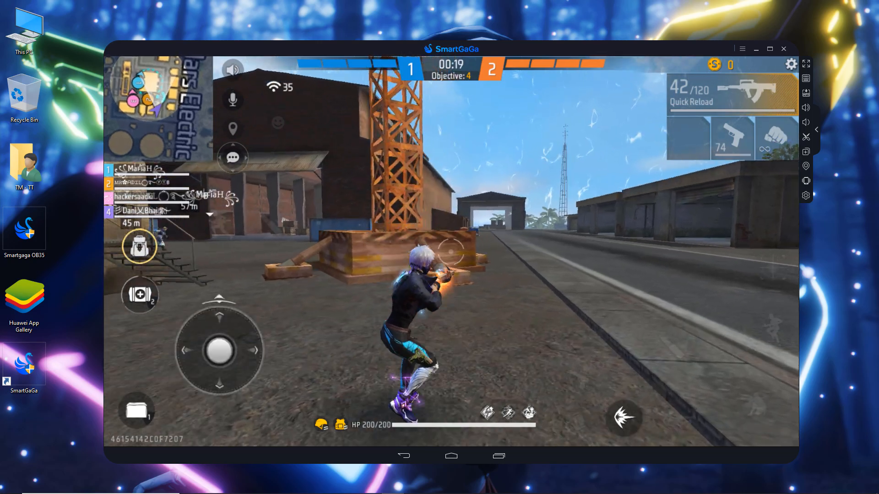
# Step: Close the SmartGaGa window running the Free Fire session
pyautogui.moveTo(219, 349); pyautogui.dragTo(196, 349)
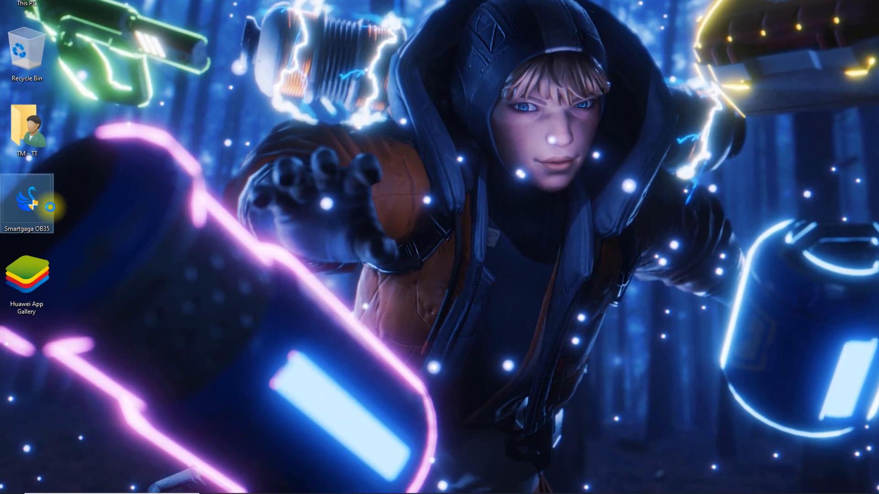
# Step: Accept the license and install SmartGaGa 1.1 into C:\Smartgaga OB35
pyautogui.rightClick(27, 202)
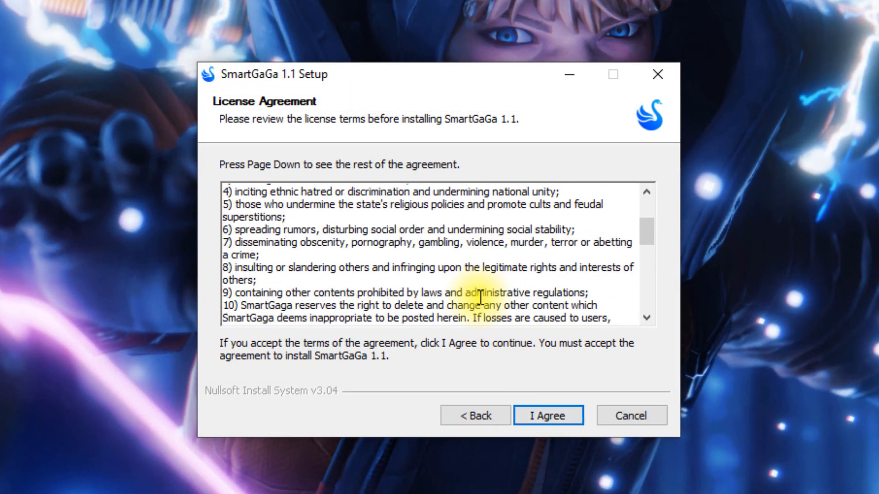
pyautogui.click(547, 415)
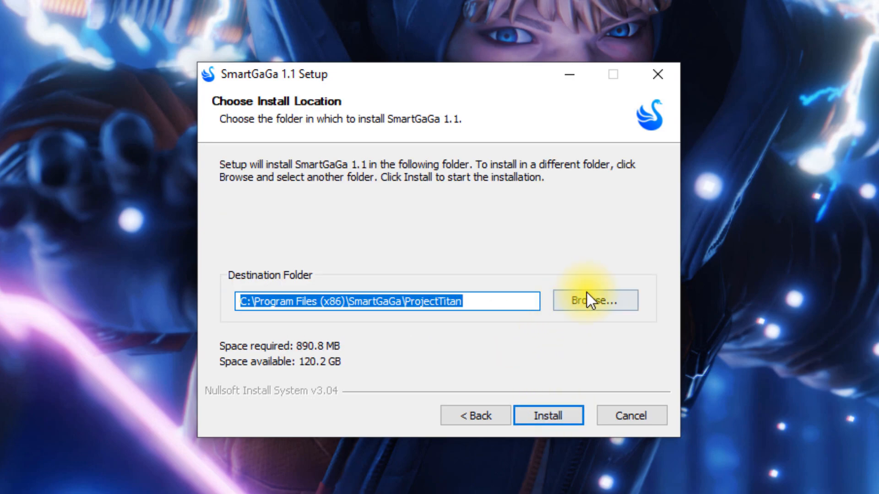
pyautogui.click(595, 300)
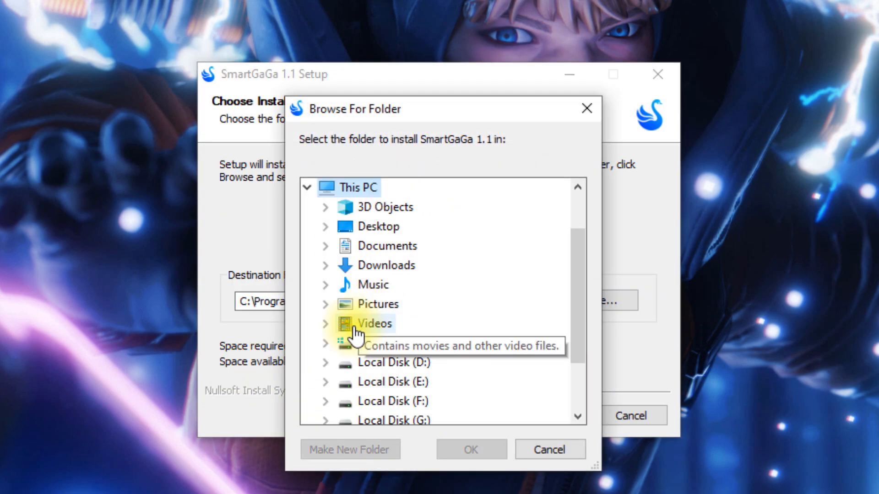
pyautogui.click(349, 449)
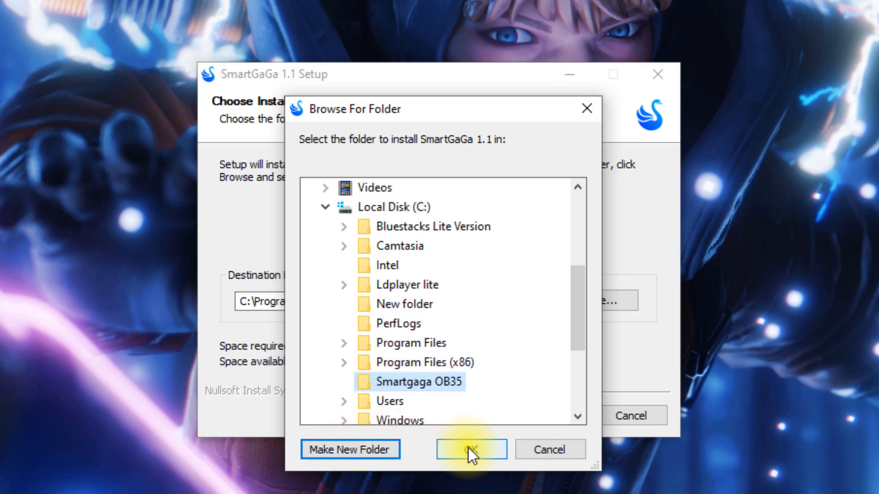
pyautogui.click(471, 449)
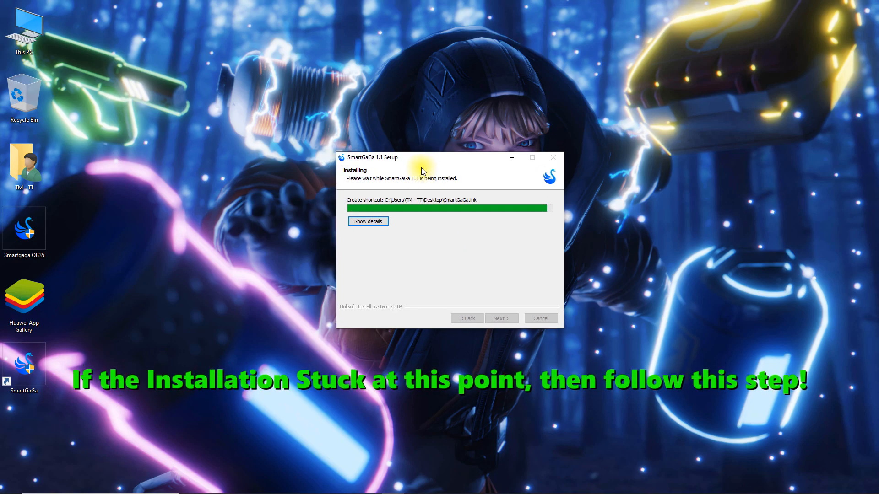
pyautogui.moveTo(422, 157); pyautogui.dragTo(422, 12)
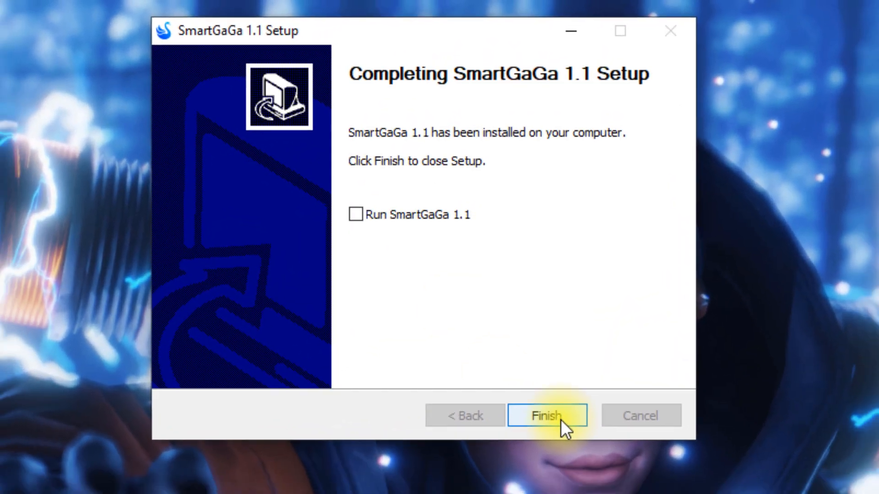
# Step: Close setup and set the SmartGaGa shortcut to Windows 7 compatibility with high-DPI override
pyautogui.click(547, 416)
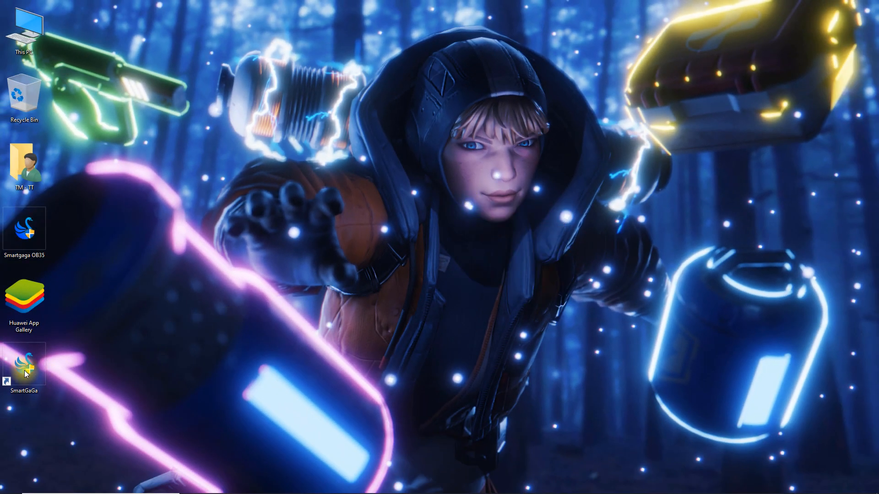
pyautogui.rightClick(23, 367)
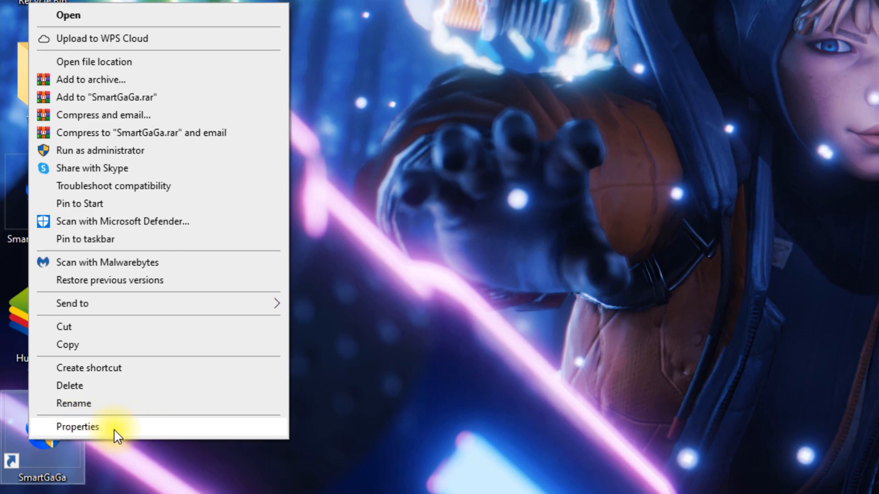
pyautogui.click(77, 426)
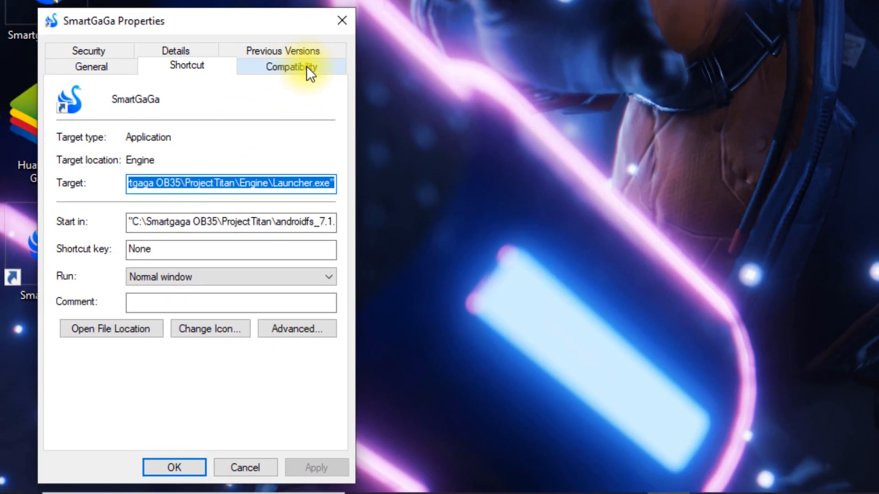
pyautogui.click(290, 66)
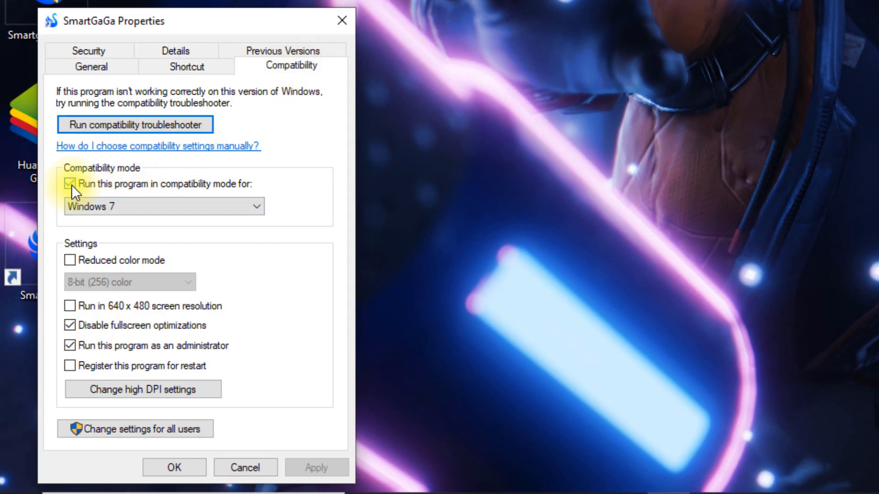
pyautogui.click(163, 206)
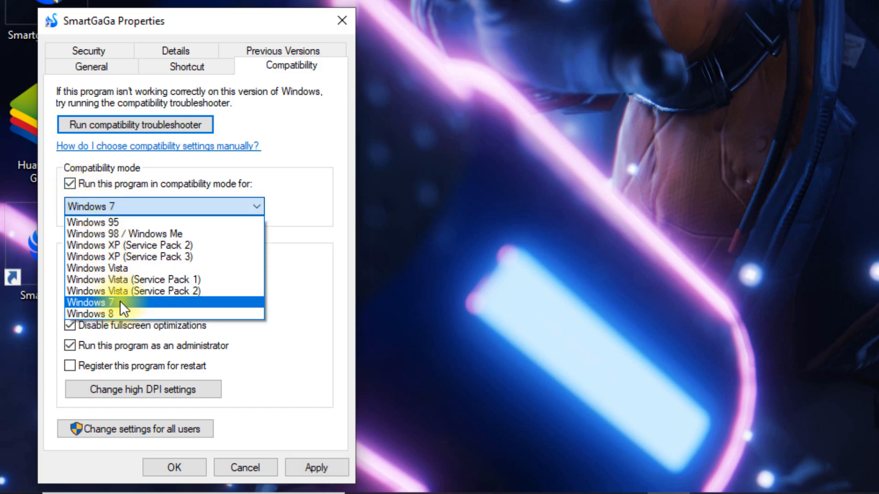
pyautogui.click(94, 302)
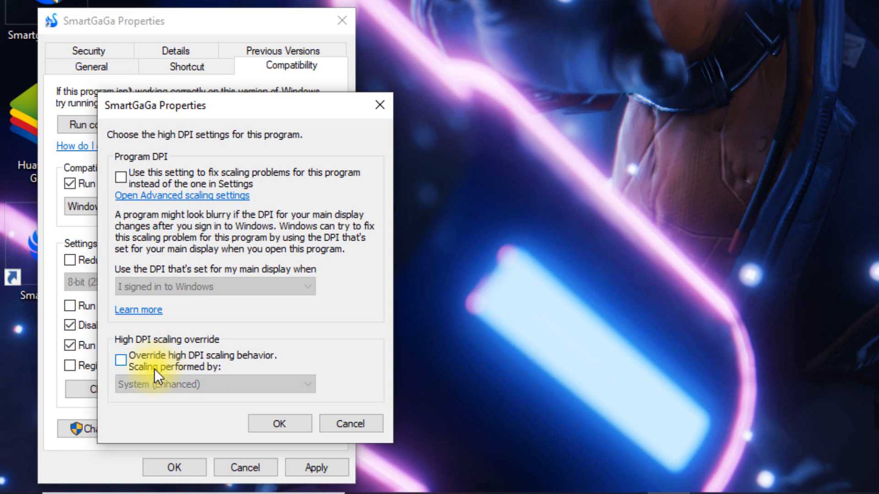
pyautogui.click(120, 360)
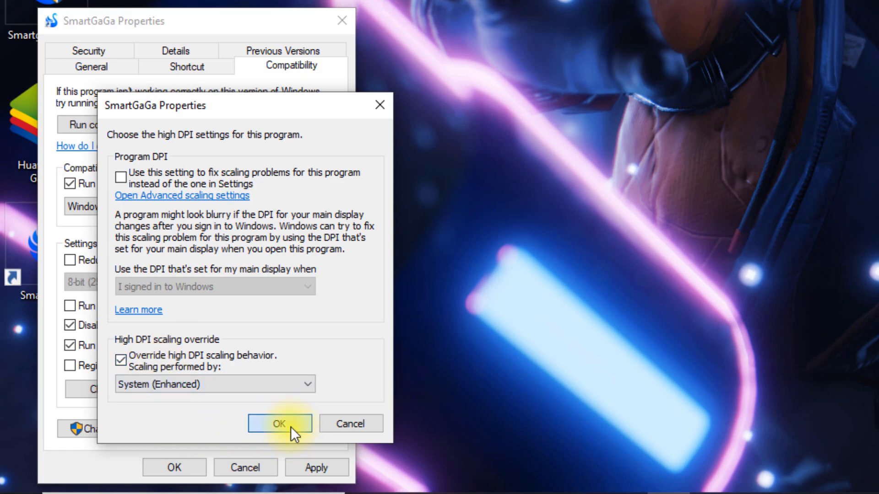
pyautogui.click(279, 423)
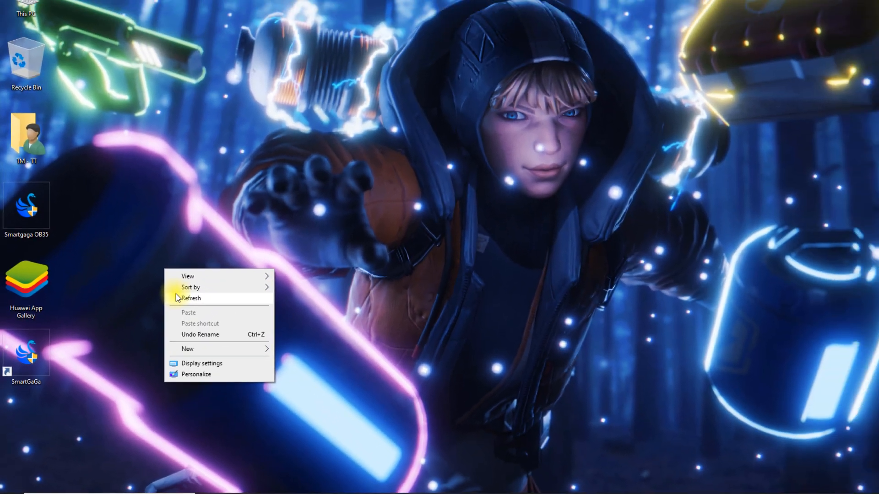
pyautogui.click(25, 364)
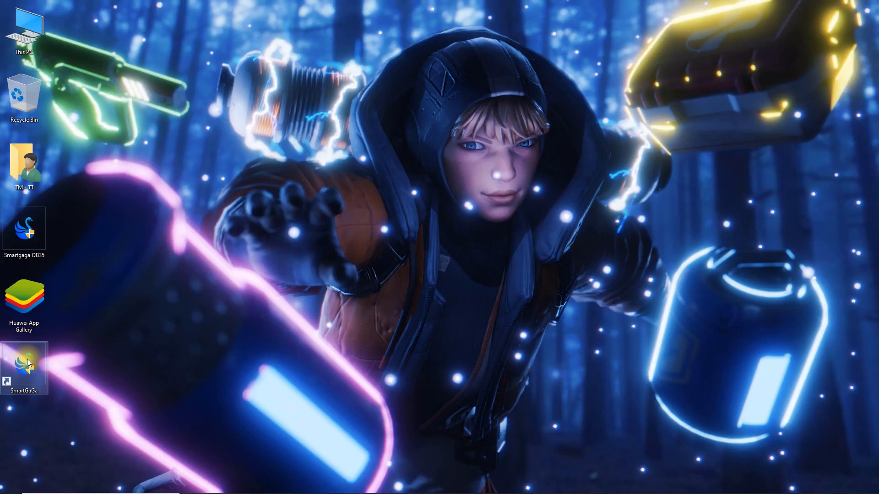
# Step: Launch SmartGaGa from the desktop, open AppGallery and agree to its welcome terms
pyautogui.doubleClick(23, 368)
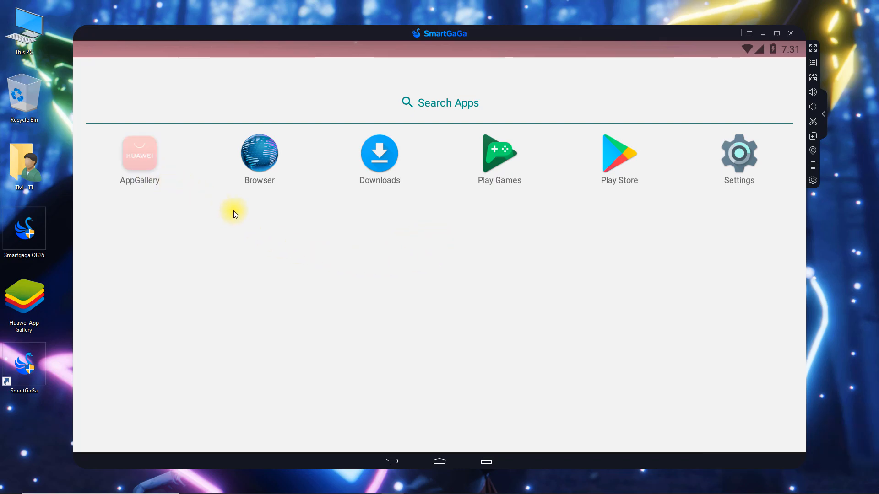
pyautogui.click(139, 152)
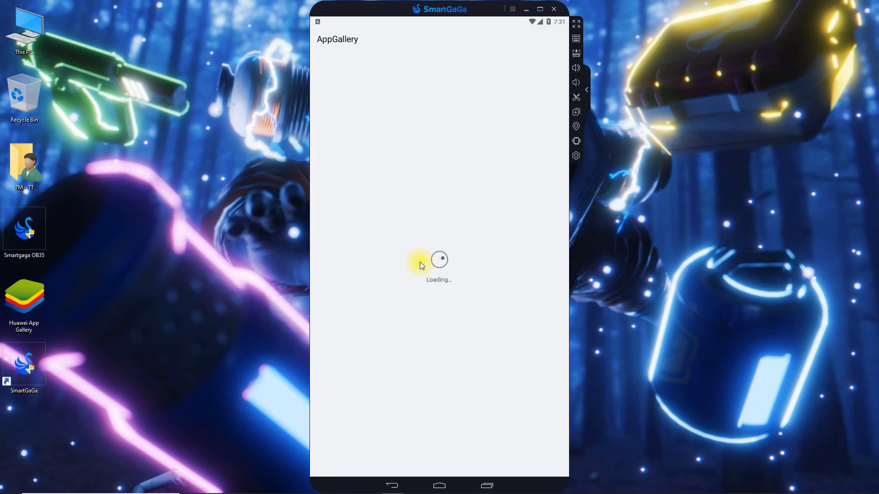
pyautogui.moveTo(447, 264)
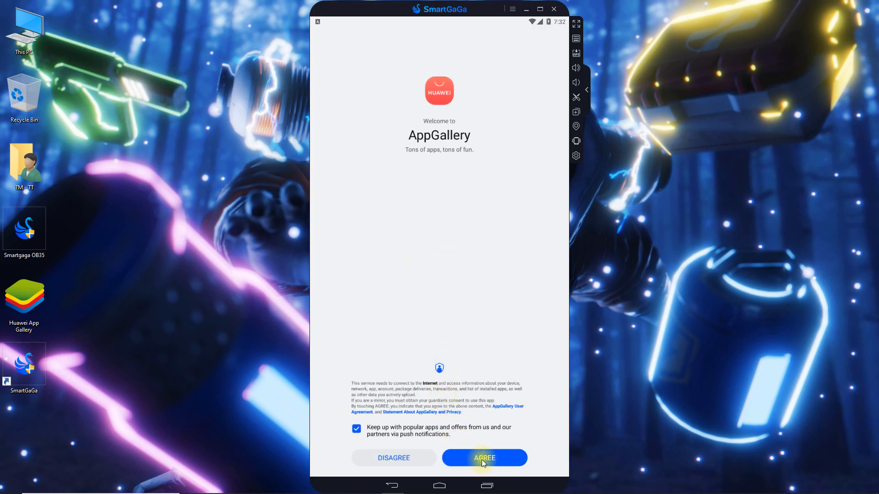
pyautogui.click(484, 457)
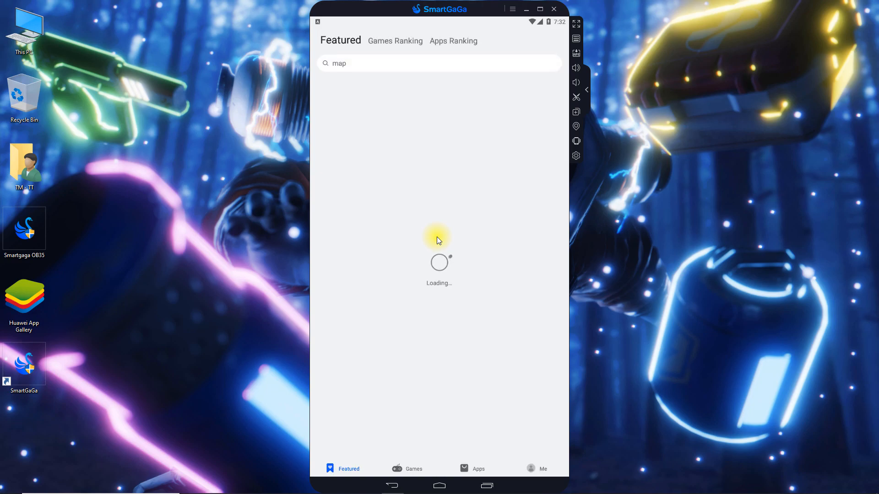
pyautogui.moveTo(537, 286)
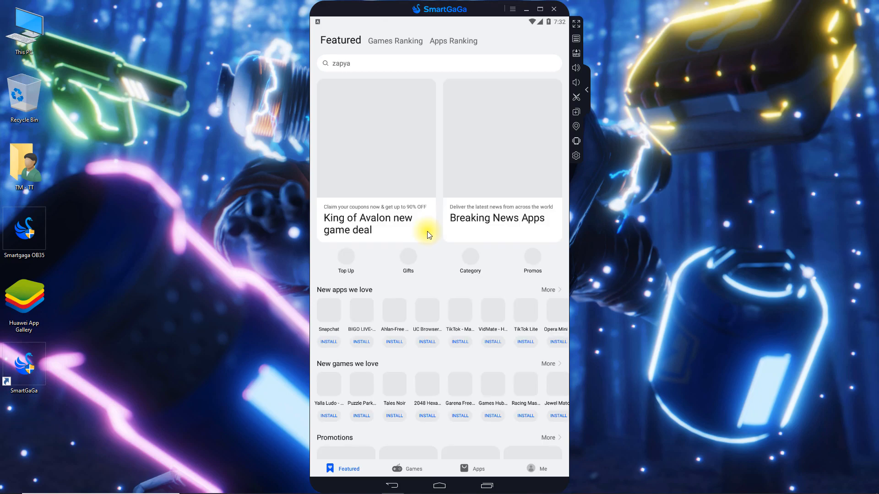
# Step: Search AppGallery for 'free fire' and install Garena Free Fire
pyautogui.click(438, 63)
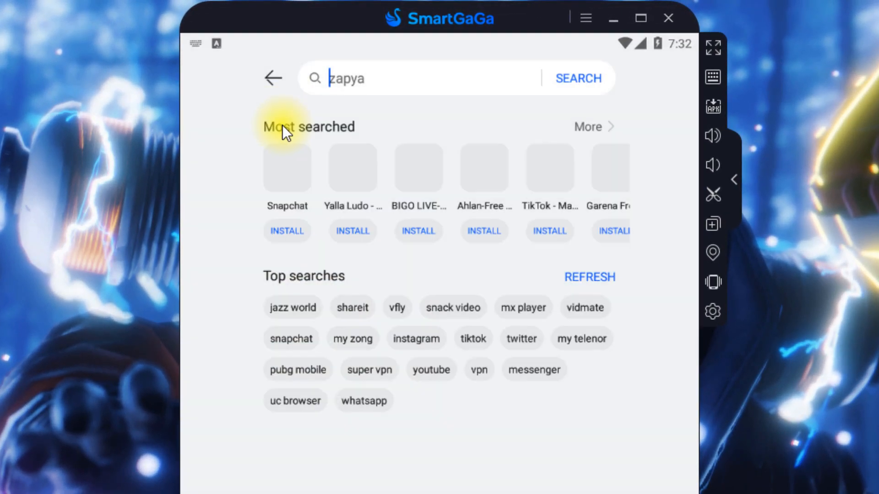
pyautogui.write('free fire')
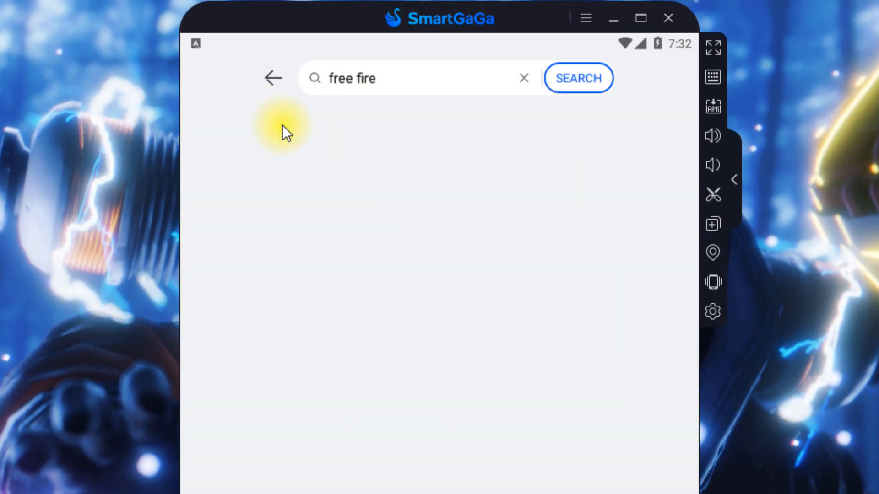
pyautogui.click(577, 78)
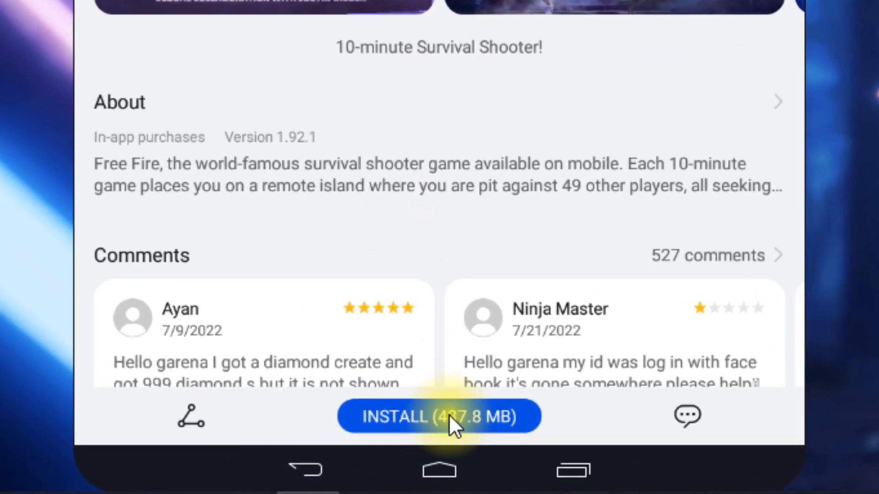
pyautogui.click(439, 416)
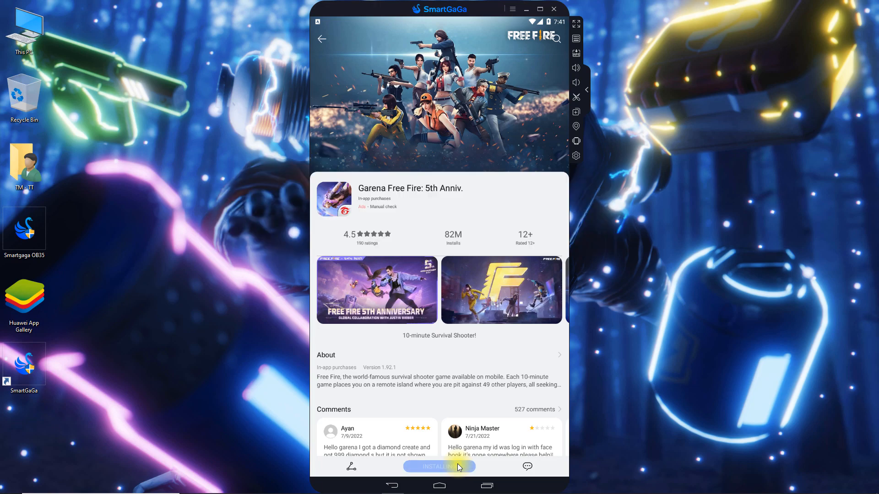
pyautogui.click(439, 466)
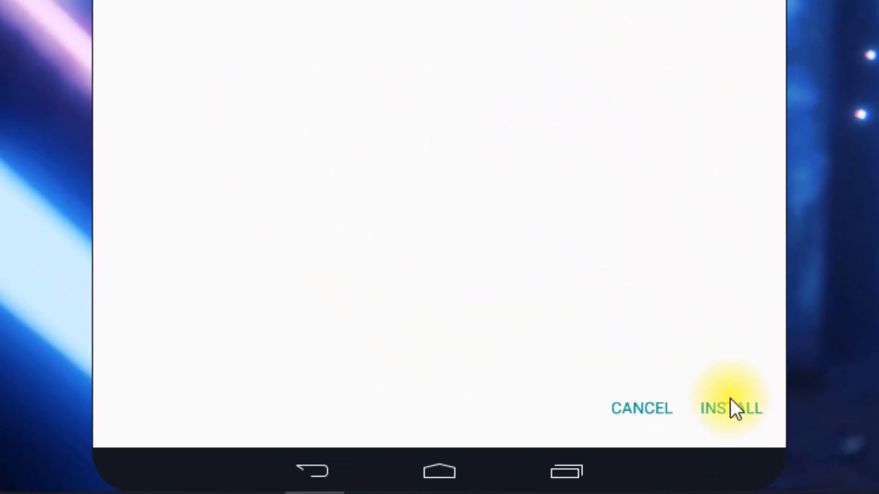
pyautogui.click(731, 408)
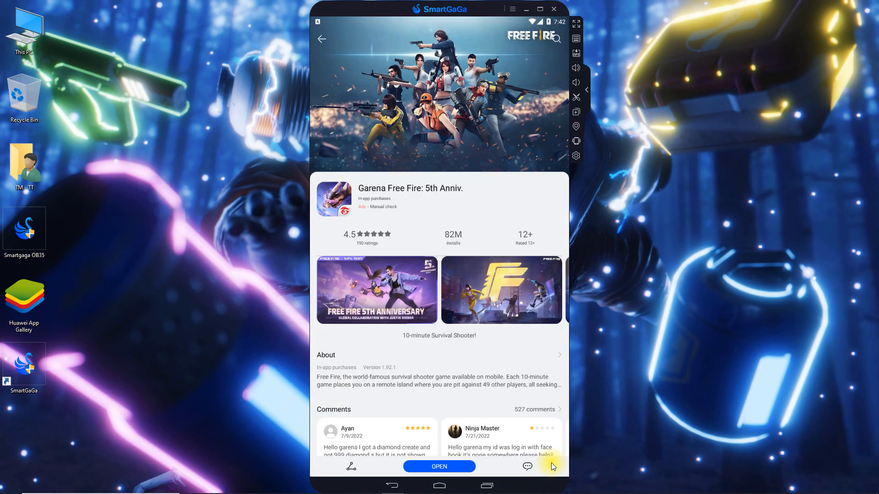
pyautogui.moveTo(484, 479)
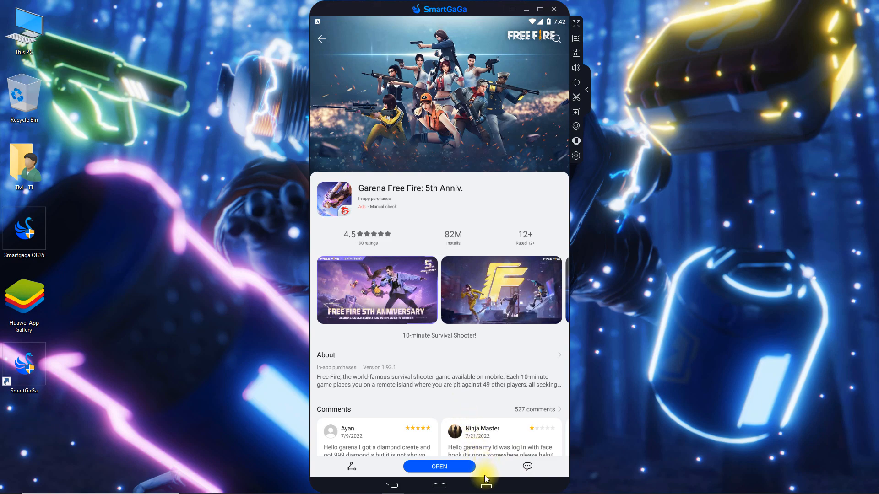
pyautogui.click(486, 486)
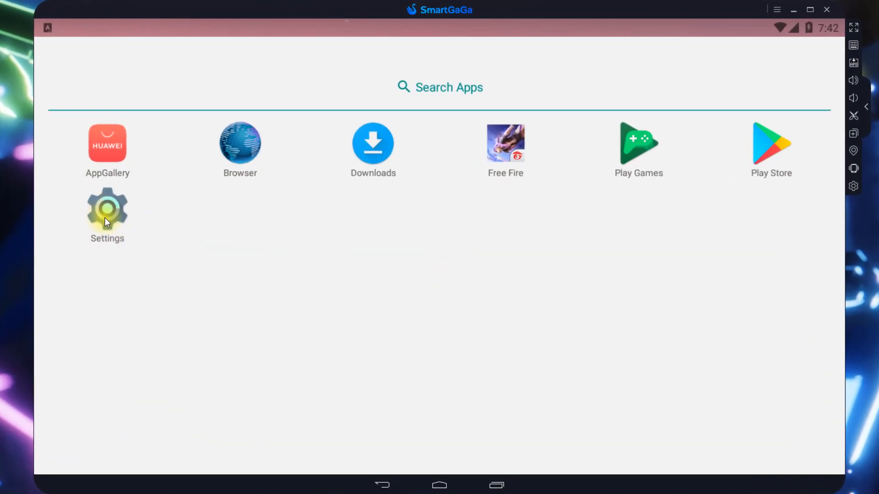
# Step: Uninstall AppGallery from the Android Settings app list
pyautogui.click(106, 208)
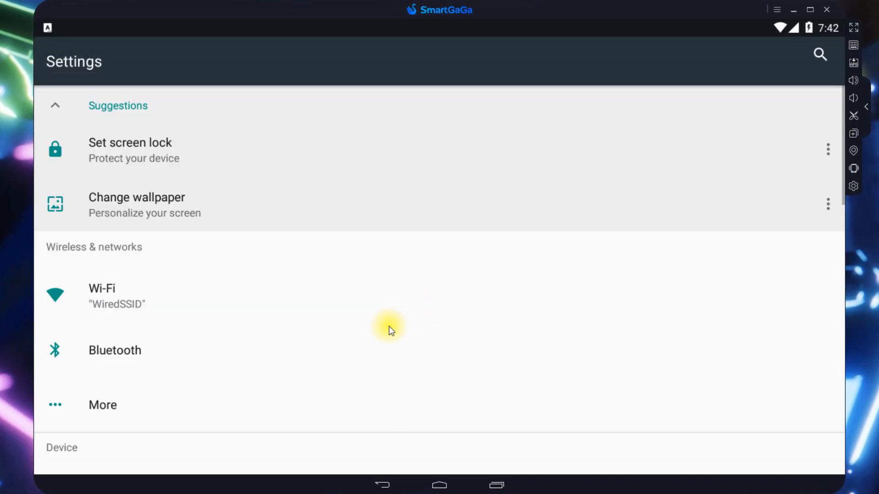
pyautogui.scroll(-3)
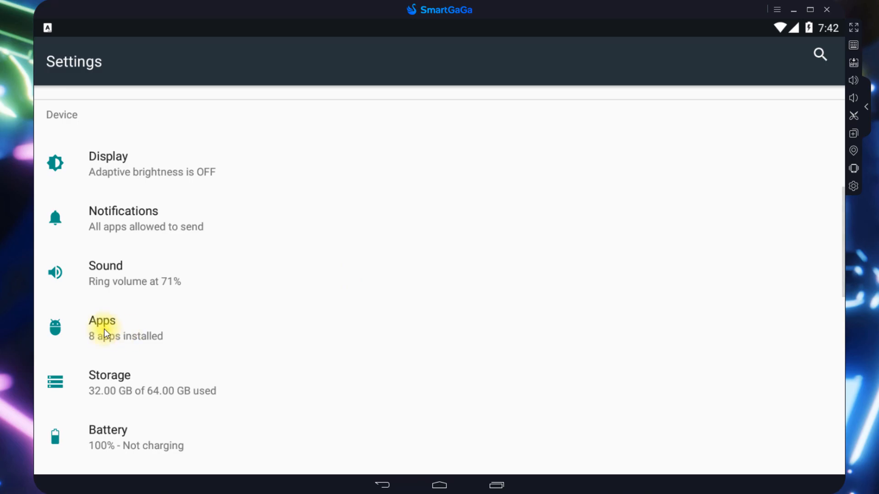
pyautogui.click(102, 328)
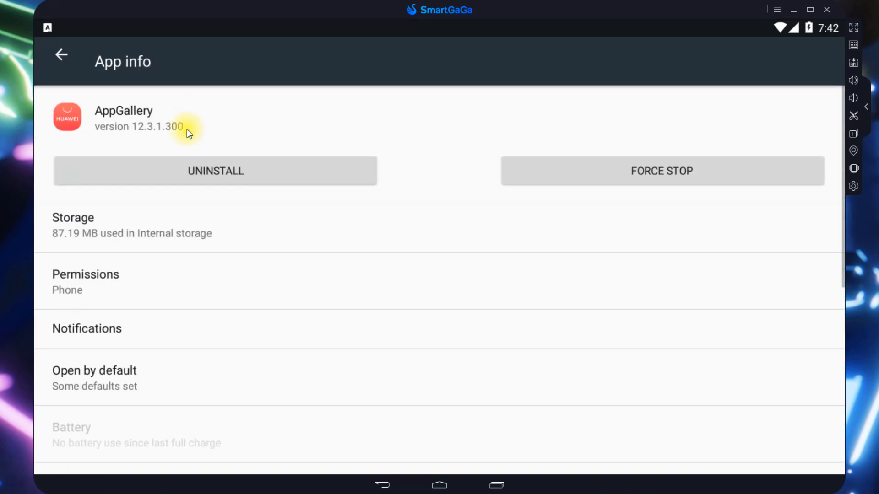
pyautogui.click(661, 171)
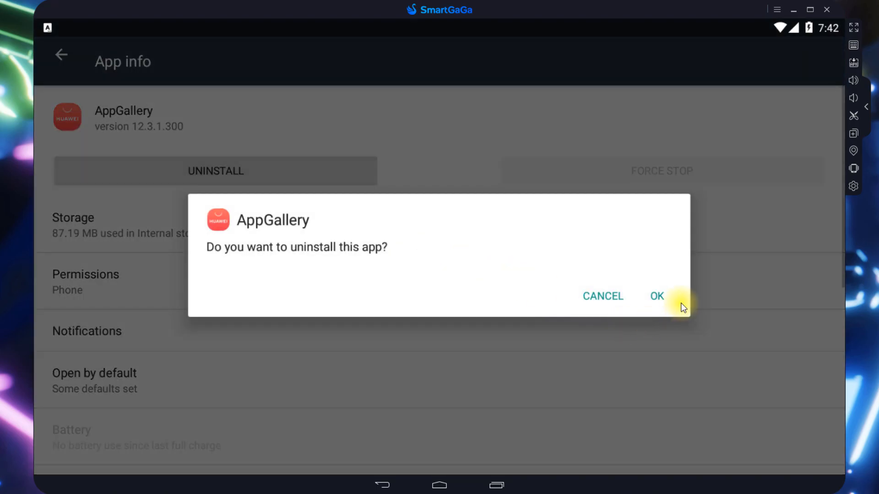
pyautogui.click(657, 296)
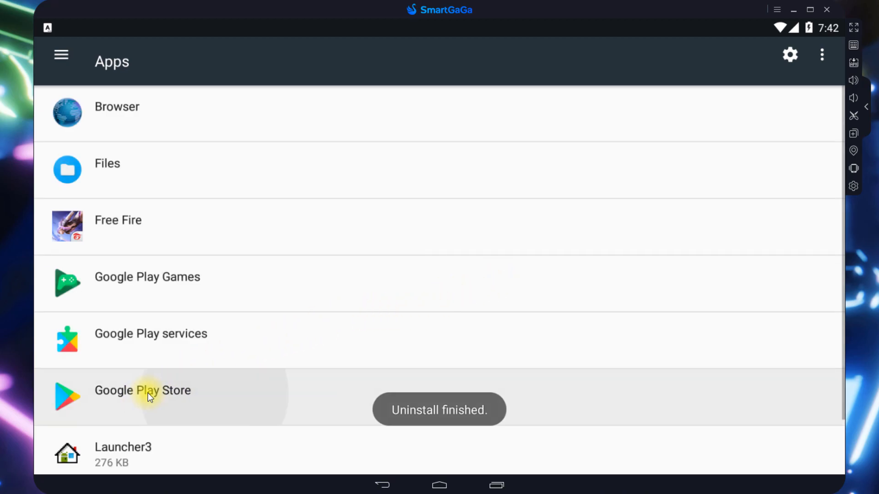
# Step: Disable Google Play Store and return to the main settings list
pyautogui.click(142, 390)
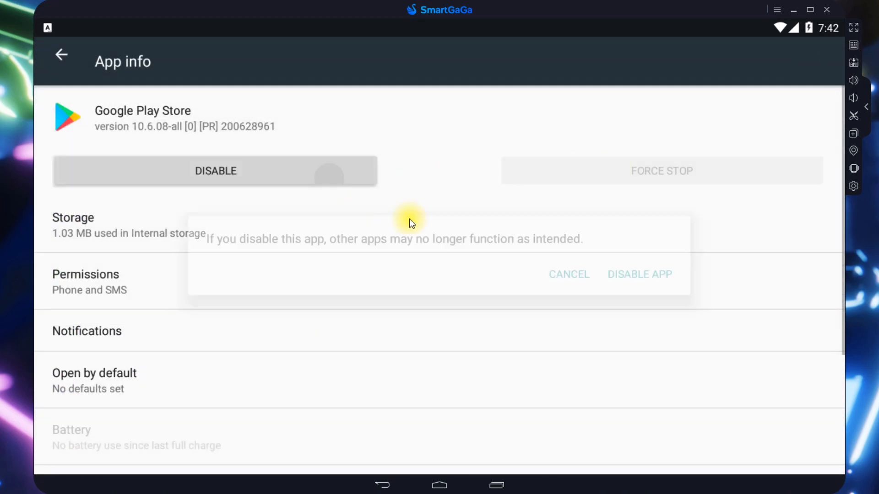
pyautogui.click(639, 274)
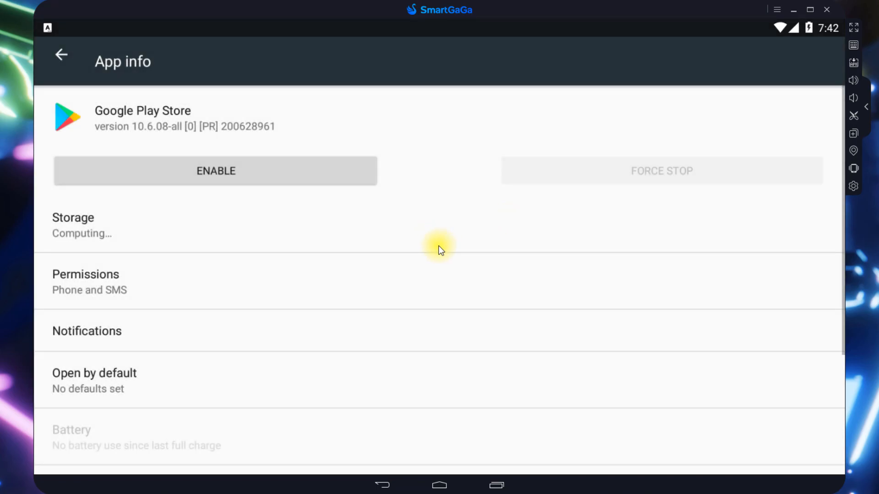
pyautogui.click(62, 55)
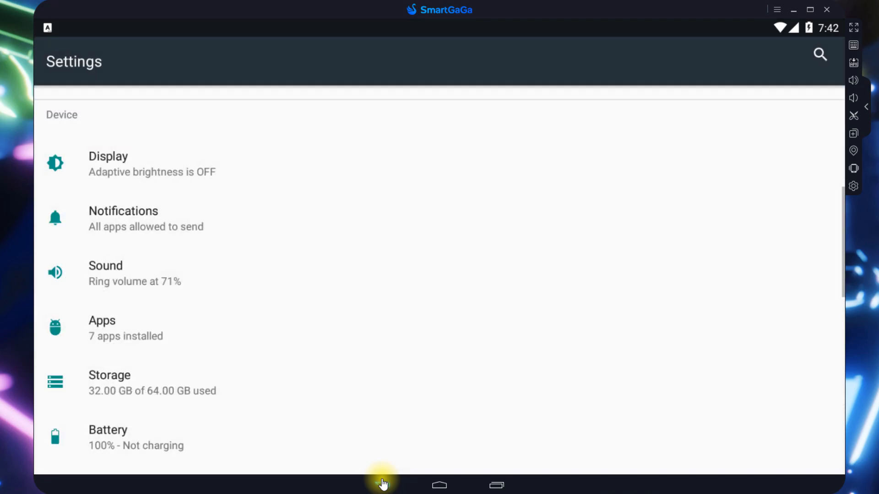
# Step: Turn on Large mouse pointer in Accessibility settings
pyautogui.scroll(-3)
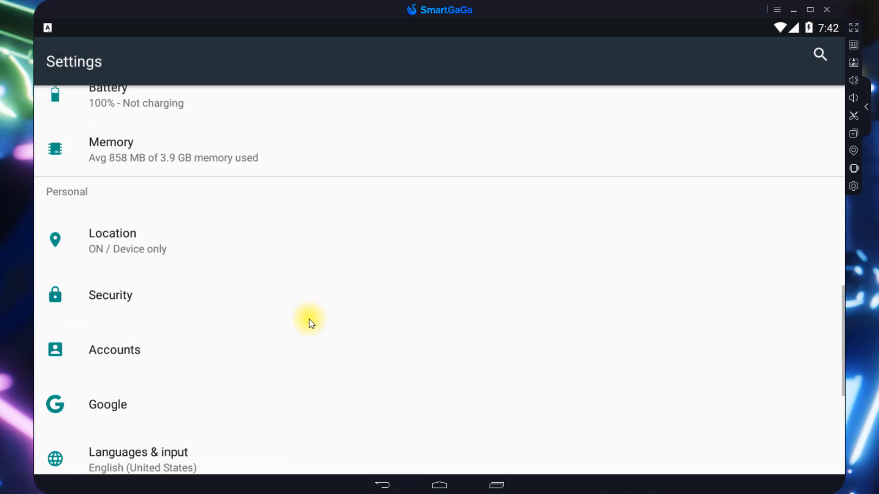
pyautogui.scroll(-3)
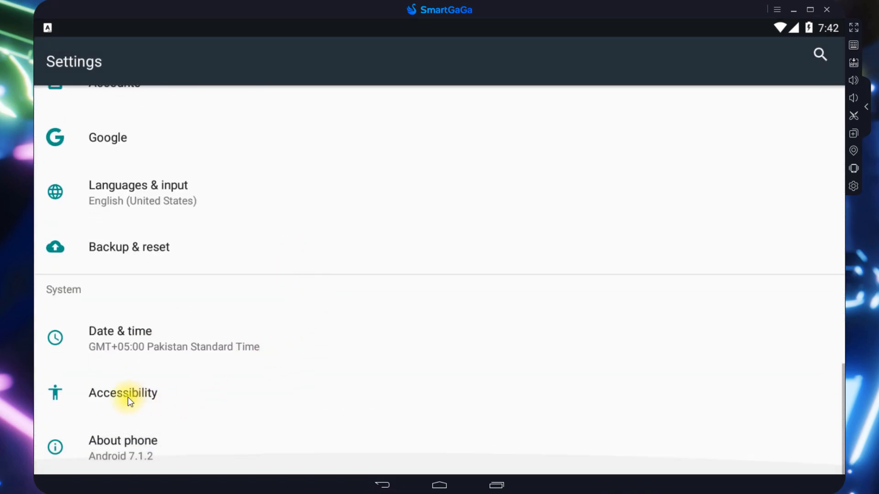
pyautogui.click(122, 392)
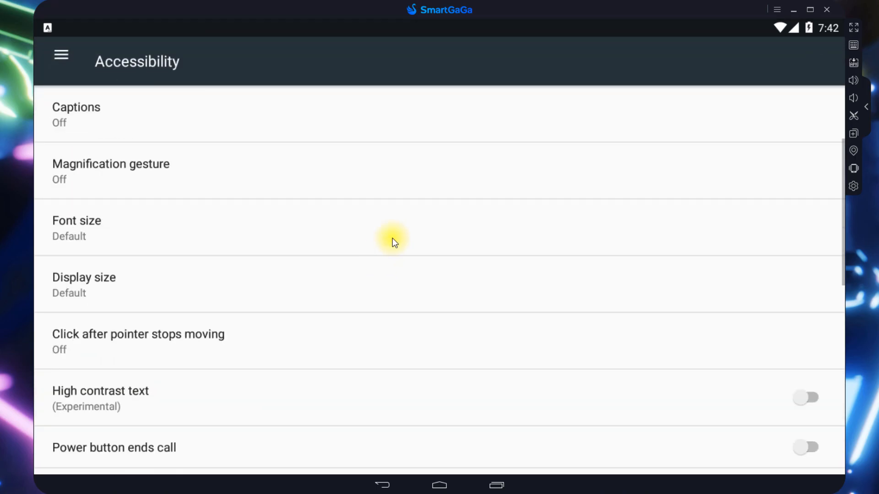
pyautogui.scroll(-3)
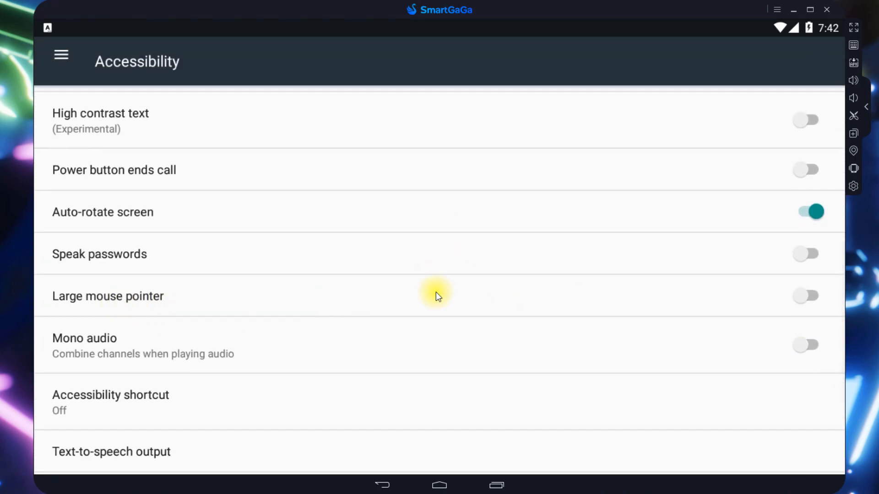
pyautogui.click(806, 296)
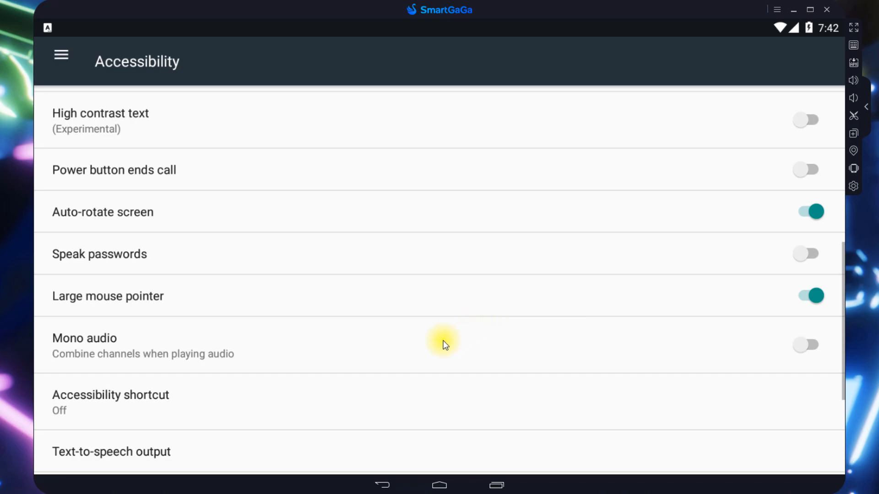
# Step: Set touch & hold delay to Short and clear all recent apps
pyautogui.scroll(-3)
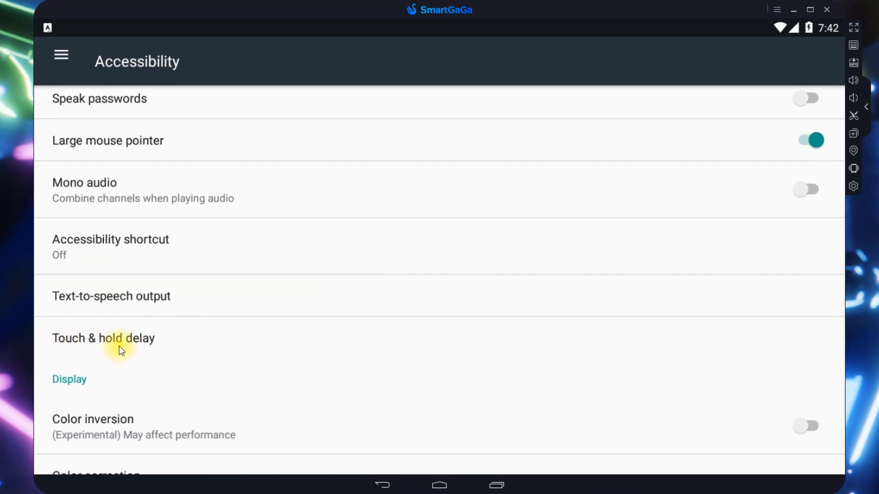
pyautogui.click(103, 337)
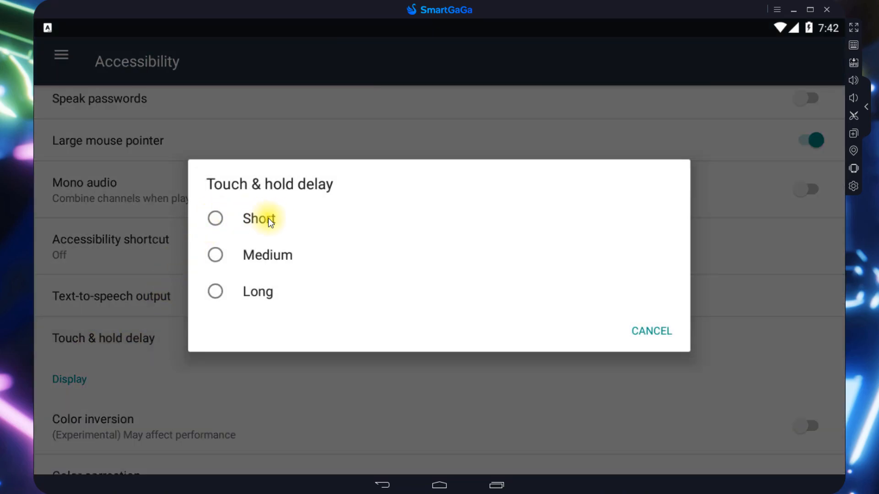
pyautogui.click(258, 219)
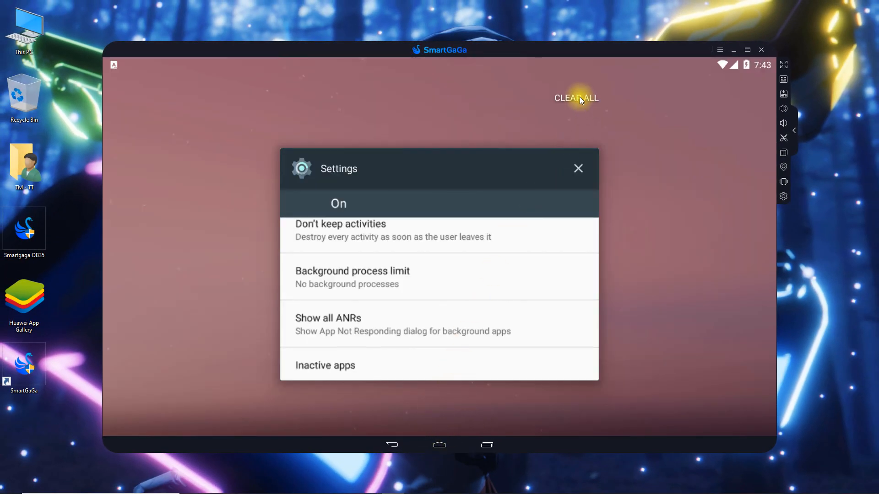
pyautogui.click(578, 168)
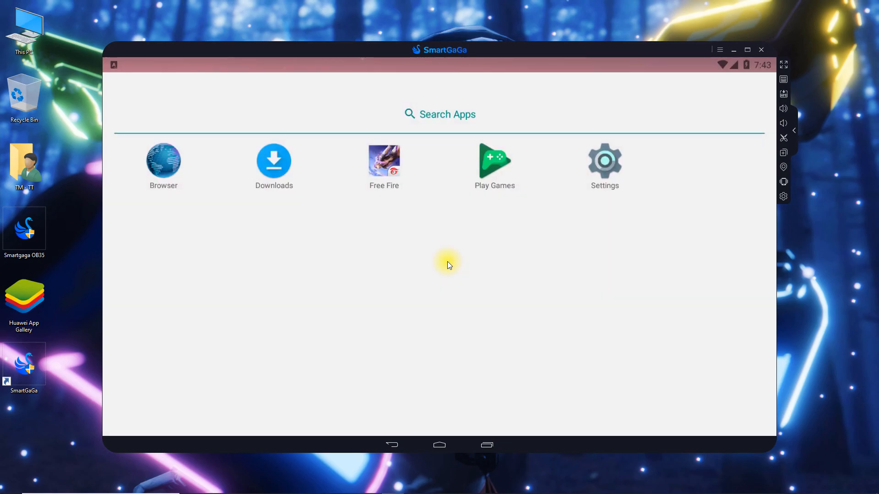
pyautogui.moveTo(734, 219)
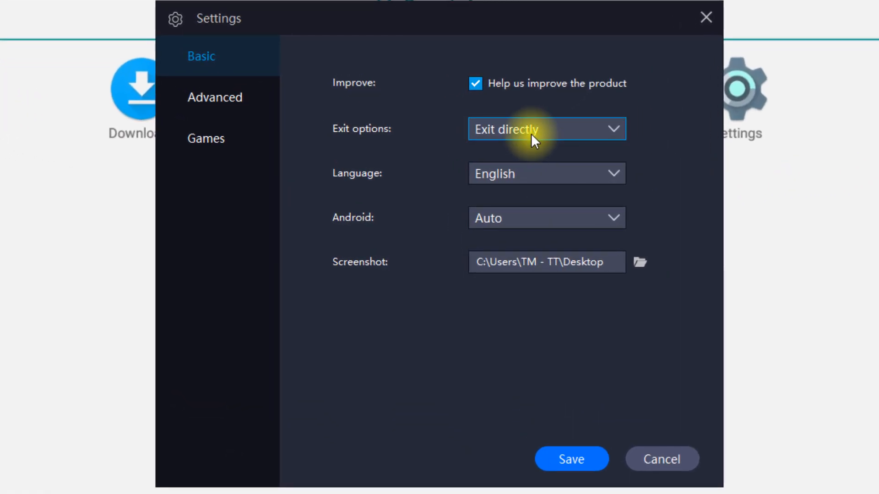
pyautogui.moveTo(238, 123)
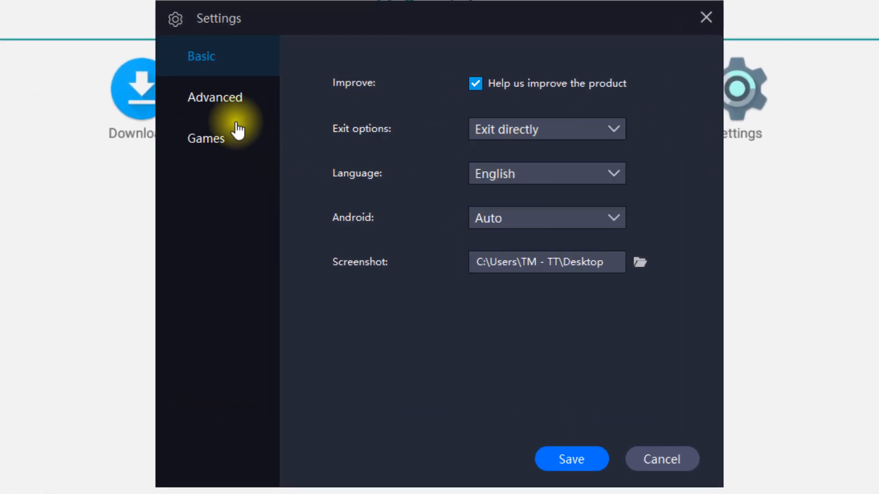
# Step: Save Tablet 1600x900 (DPI 240), 1 core, 1024M, DirectX, and accept the restart warning
pyautogui.click(215, 97)
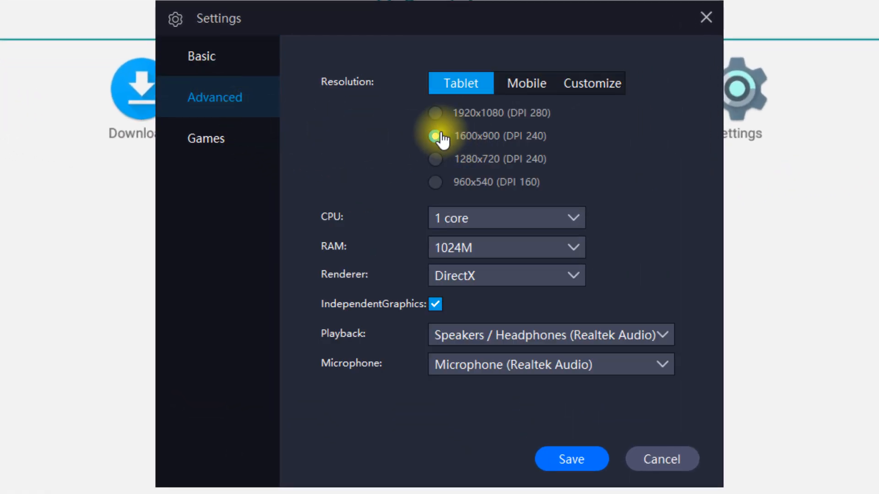
pyautogui.click(591, 83)
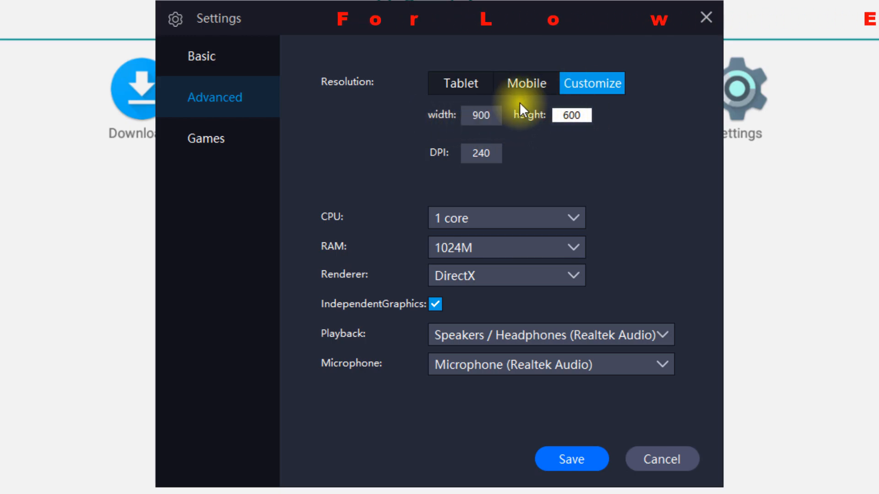
pyautogui.click(459, 83)
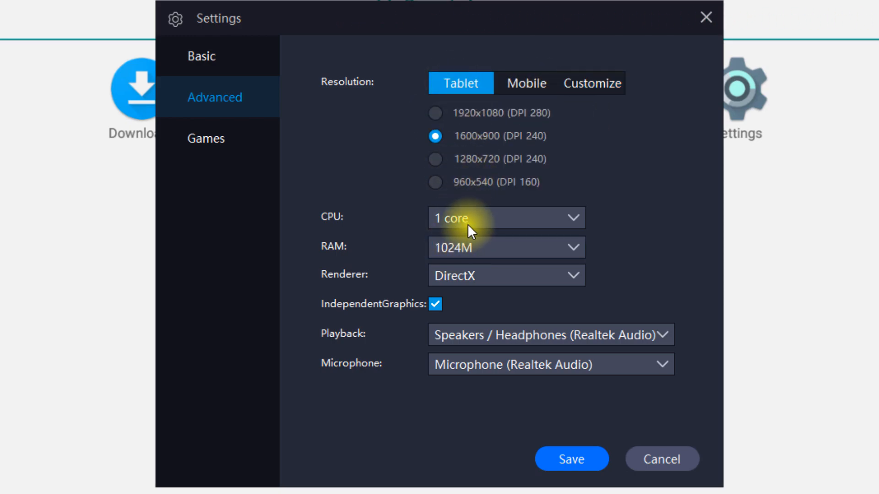
pyautogui.click(504, 247)
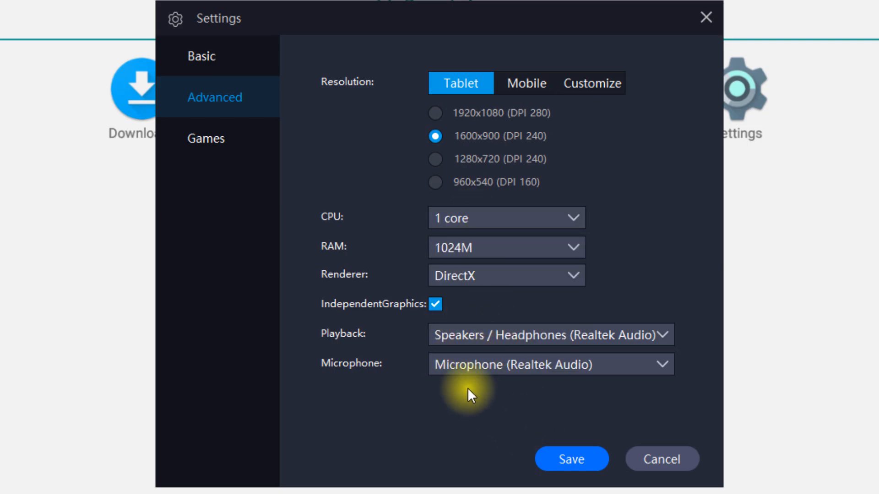
pyautogui.click(201, 55)
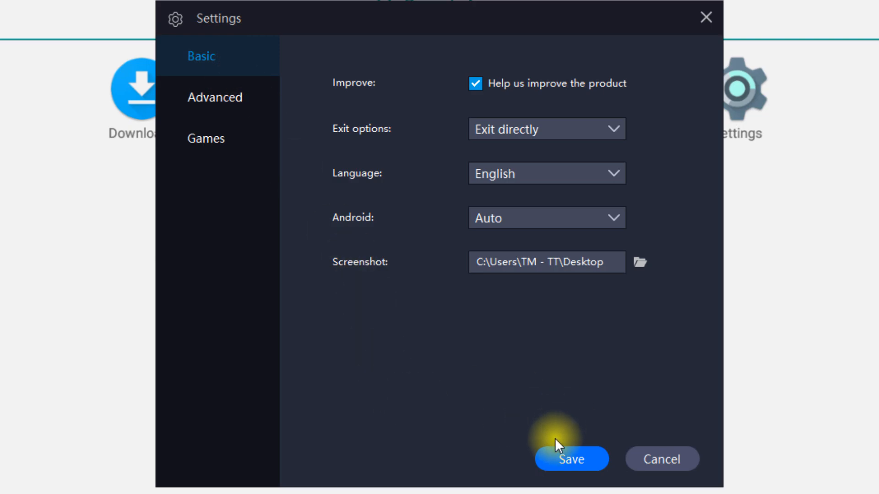
pyautogui.click(570, 459)
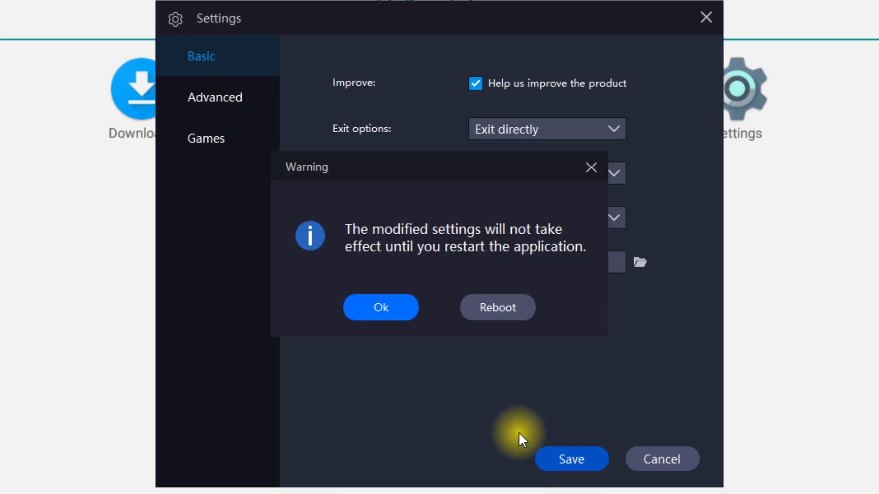
pyautogui.click(497, 307)
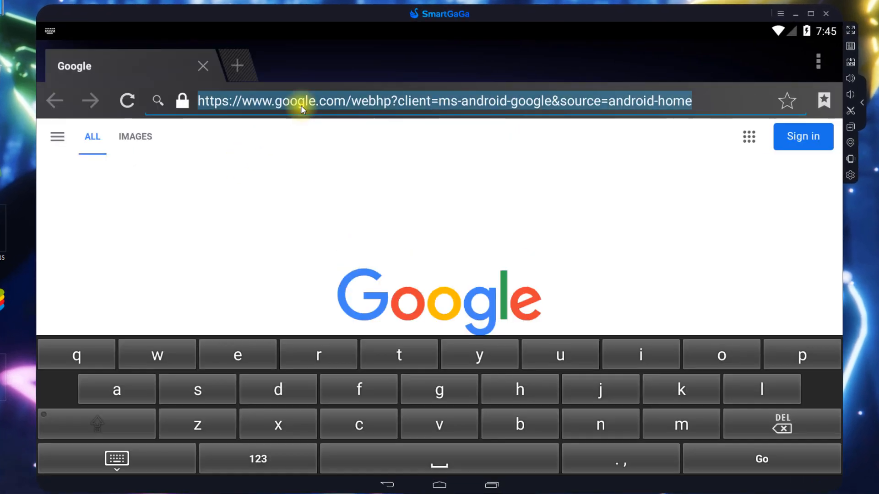
# Step: Search 'fb login', log into Facebook, and decline saving the login
pyautogui.write('fb login')
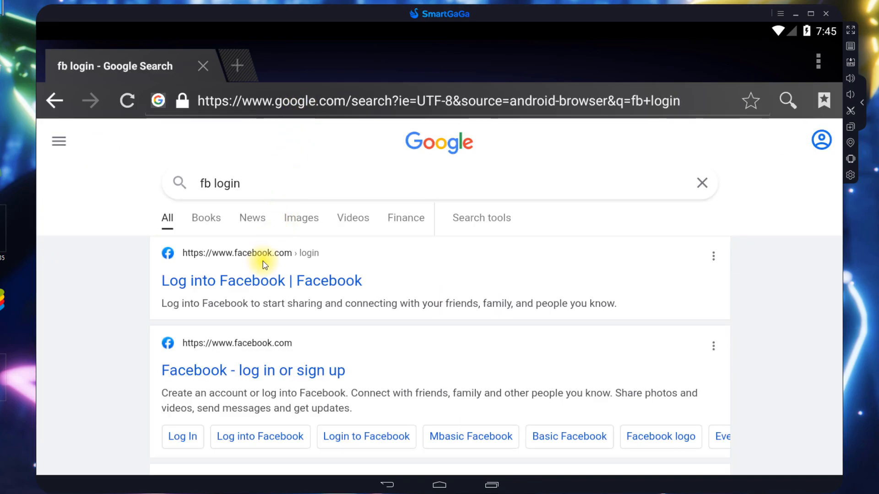
pyautogui.click(262, 280)
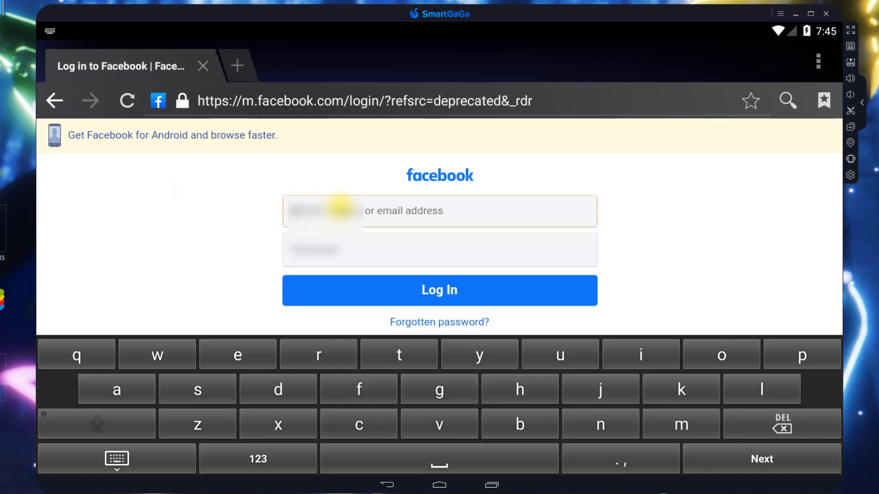
pyautogui.click(438, 290)
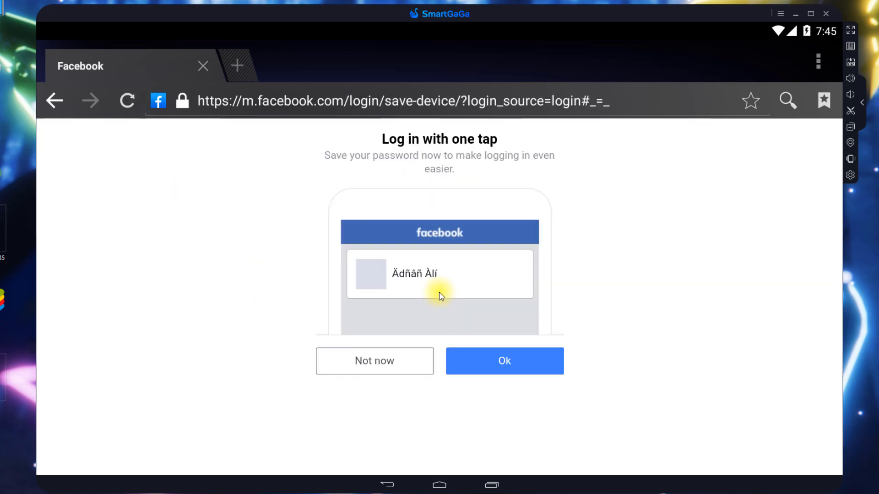
pyautogui.click(374, 361)
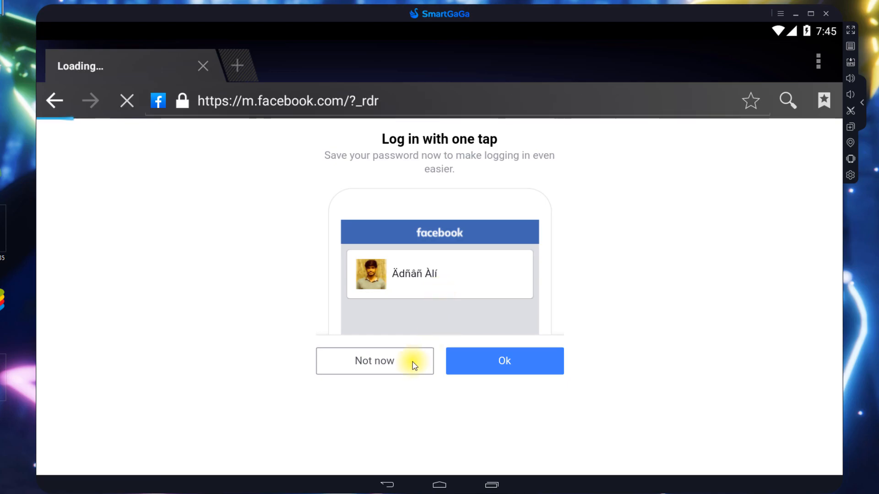
pyautogui.click(374, 361)
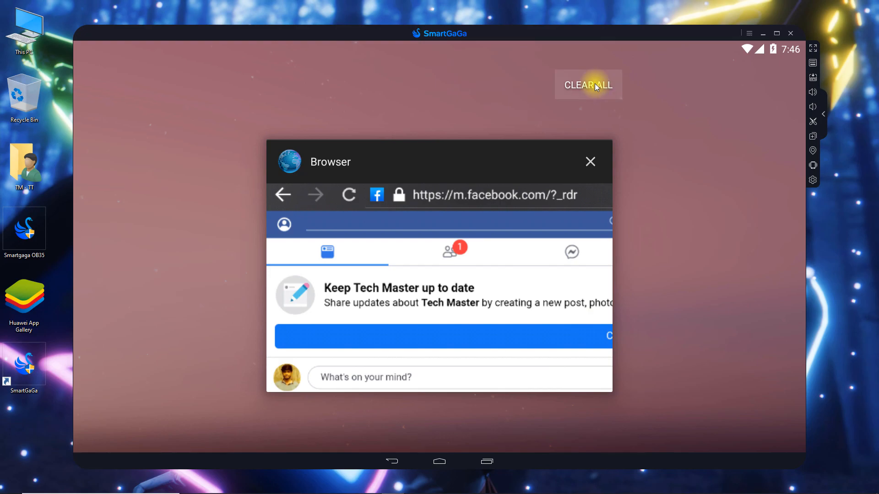
# Step: Clear all recent apps and launch Free Fire from the app drawer
pyautogui.click(587, 85)
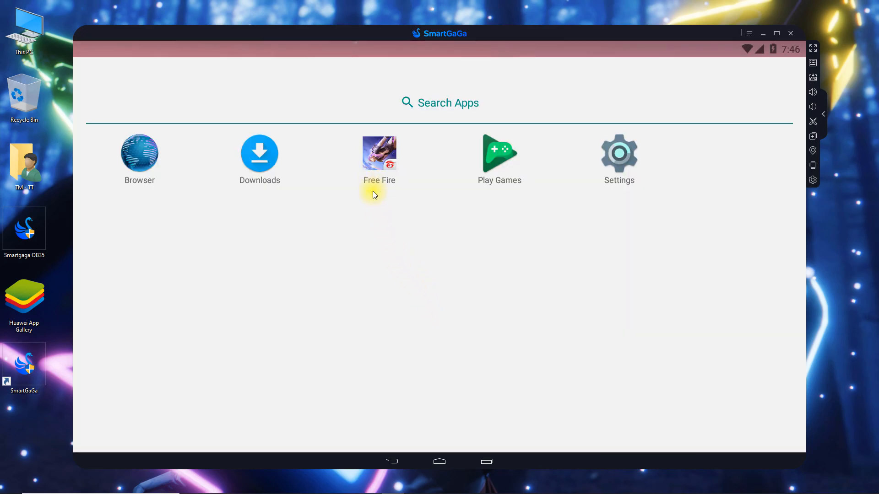
pyautogui.click(379, 153)
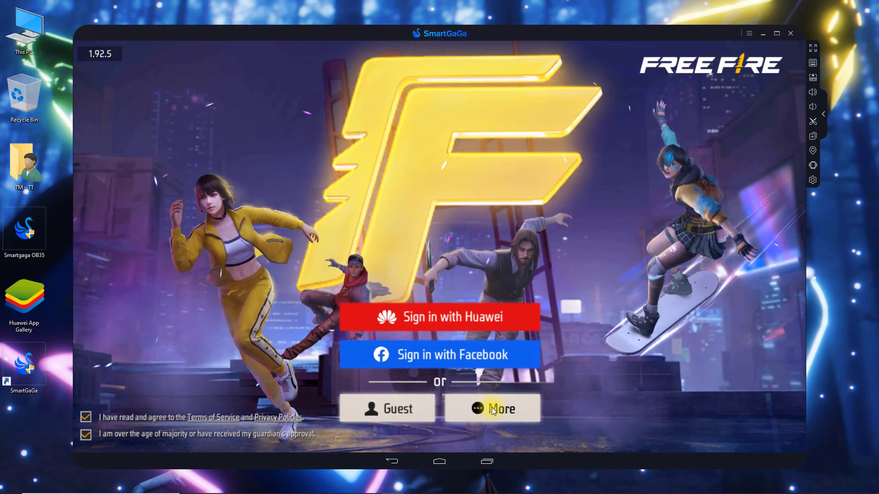
# Step: Sign in with the linked Facebook account, dismiss the Play Time Mission popup, and claim login rewards
pyautogui.click(491, 408)
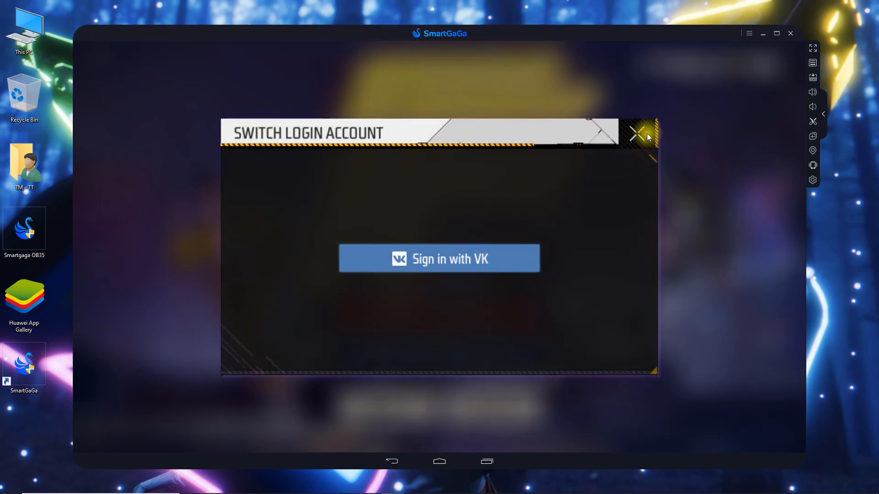
pyautogui.click(634, 135)
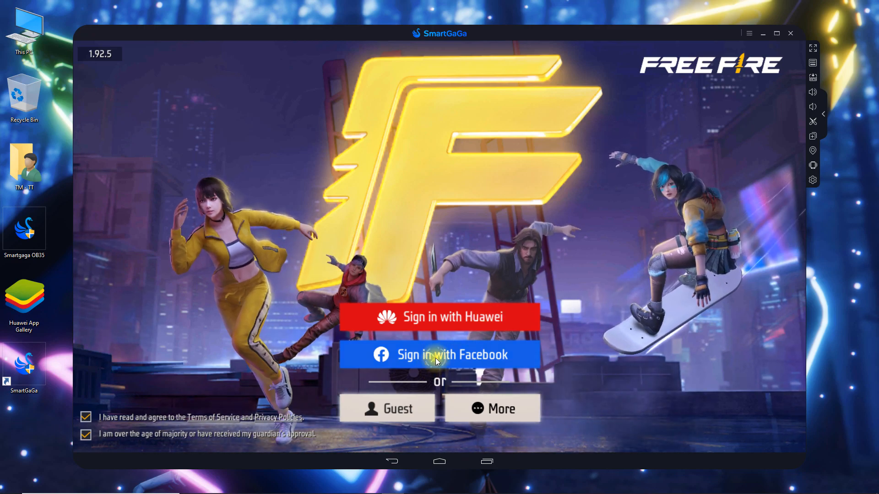
pyautogui.click(439, 354)
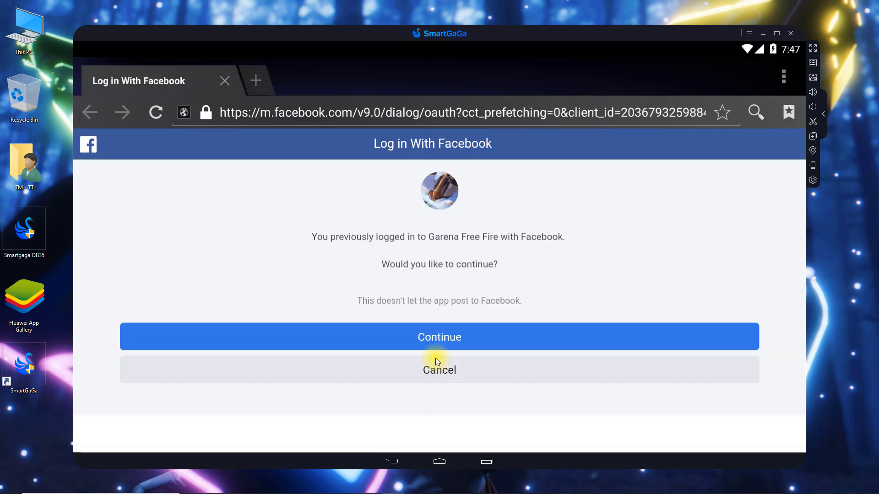
pyautogui.click(439, 336)
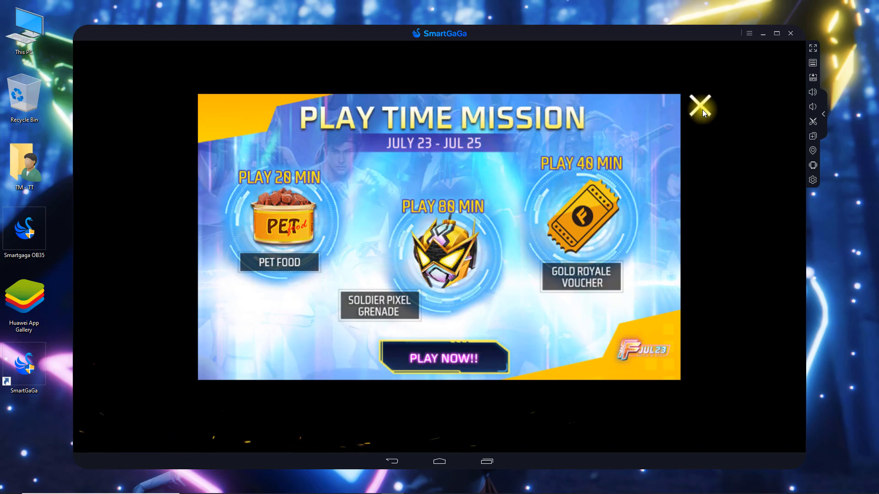
pyautogui.click(700, 105)
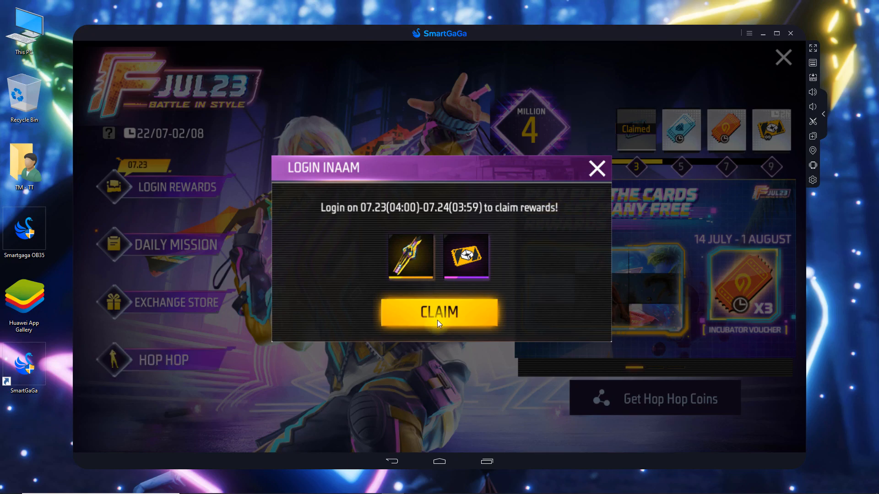
pyautogui.click(439, 313)
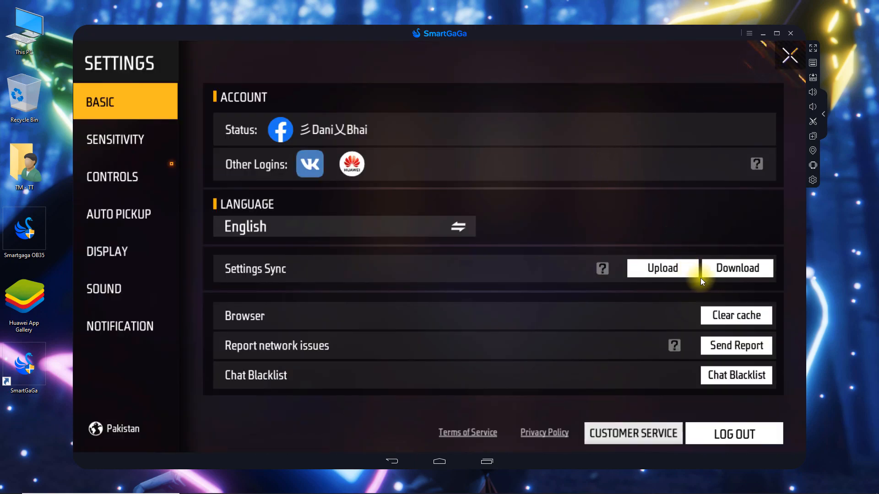
# Step: Download the cloud-synced settings, then review the Controls and Sensitivity tabs
pyautogui.click(737, 268)
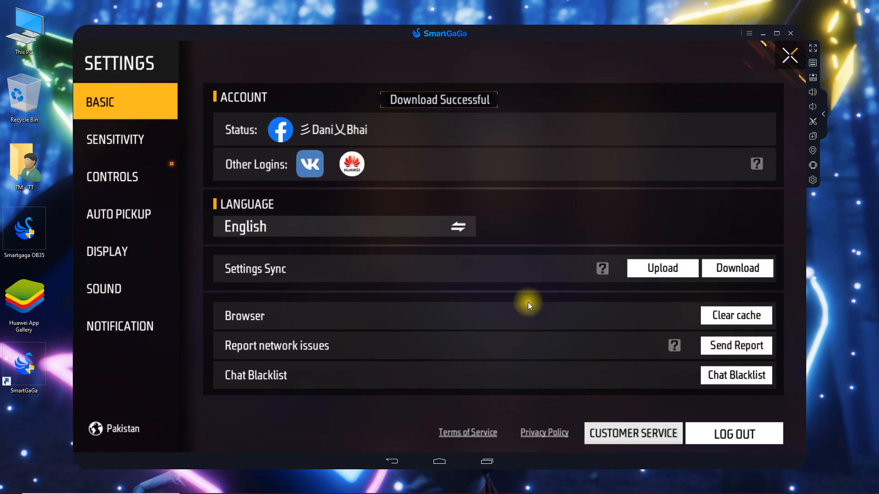
pyautogui.click(112, 176)
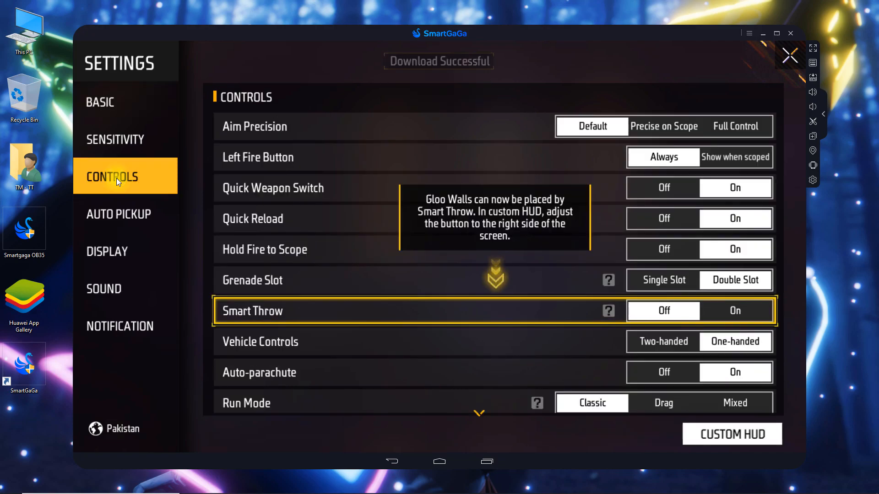
pyautogui.click(115, 139)
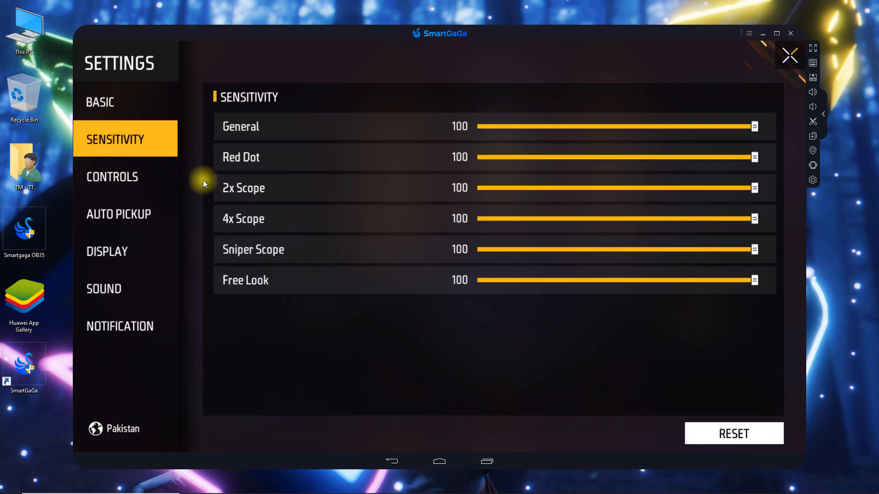
pyautogui.click(112, 177)
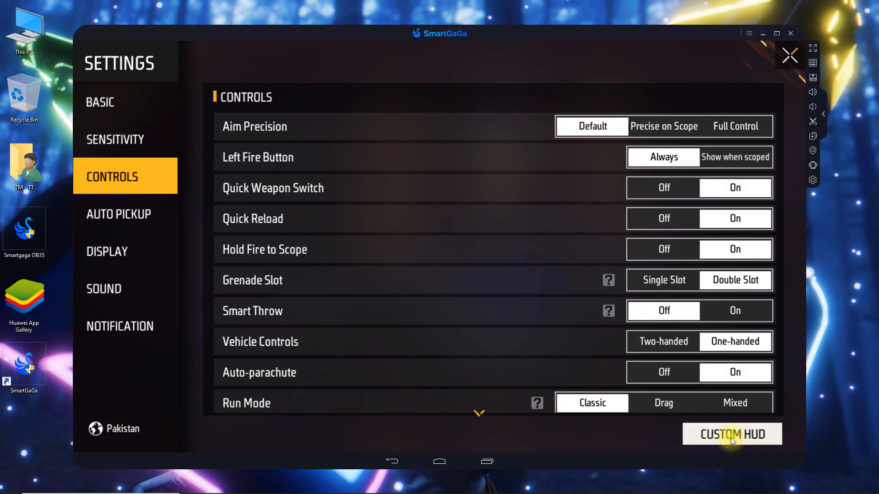
# Step: Reset the Custom HUD to its default layout and confirm the reset
pyautogui.click(731, 434)
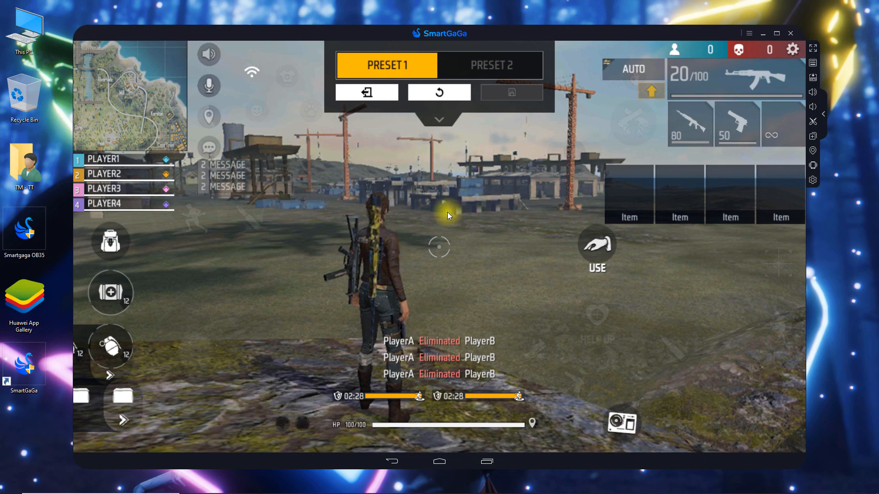
pyautogui.click(439, 92)
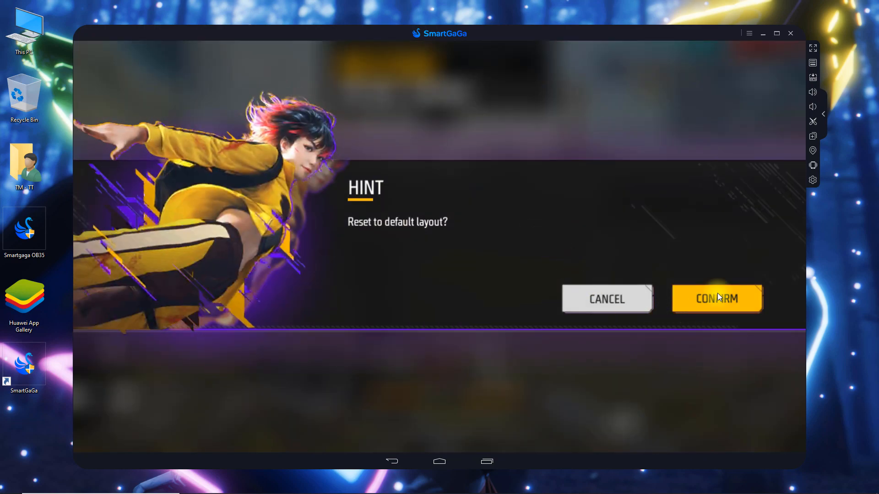
pyautogui.click(717, 298)
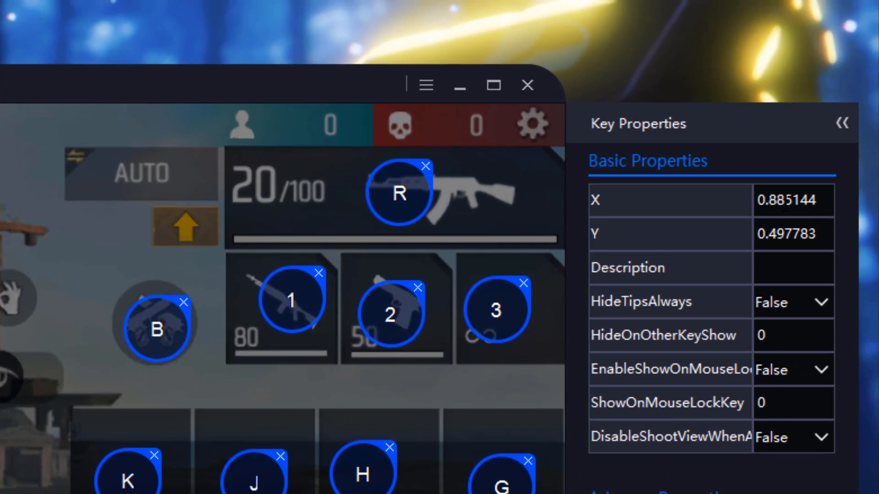
# Step: Set the key to X 0.9, Y 0.5, enable RawInput and EnableRawInputRange, and save the keymapping
pyautogui.write('0.900000')
pyautogui.write('0.500000')
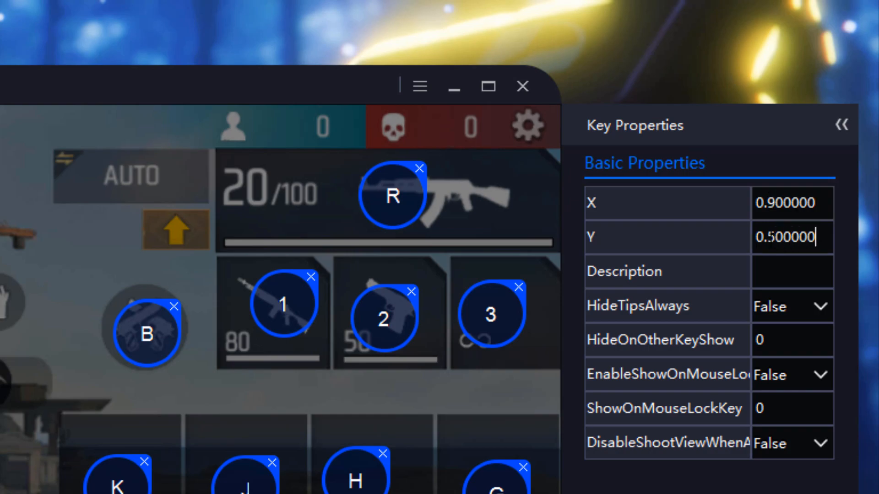
pyautogui.write('ViewCo')
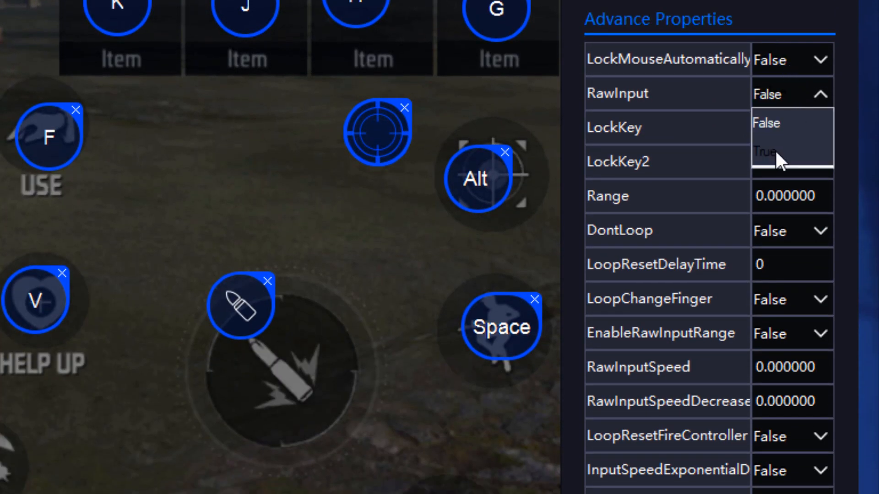
pyautogui.click(766, 151)
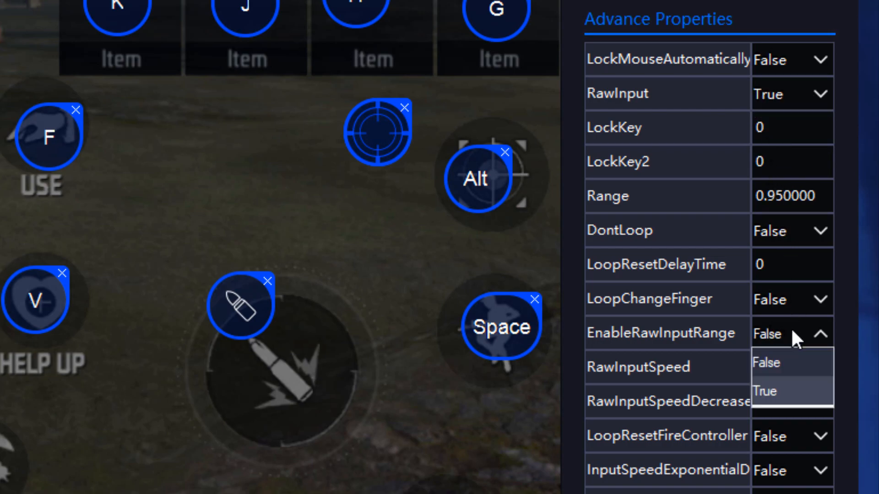
pyautogui.click(764, 391)
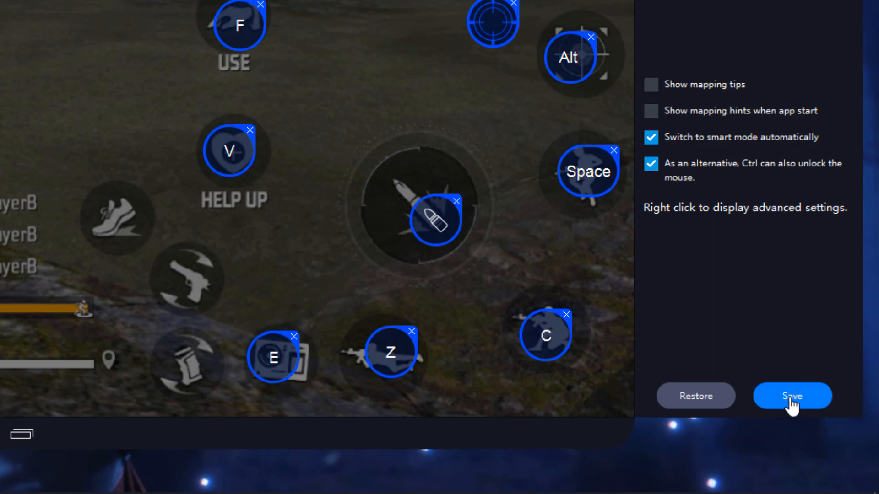
pyautogui.click(792, 395)
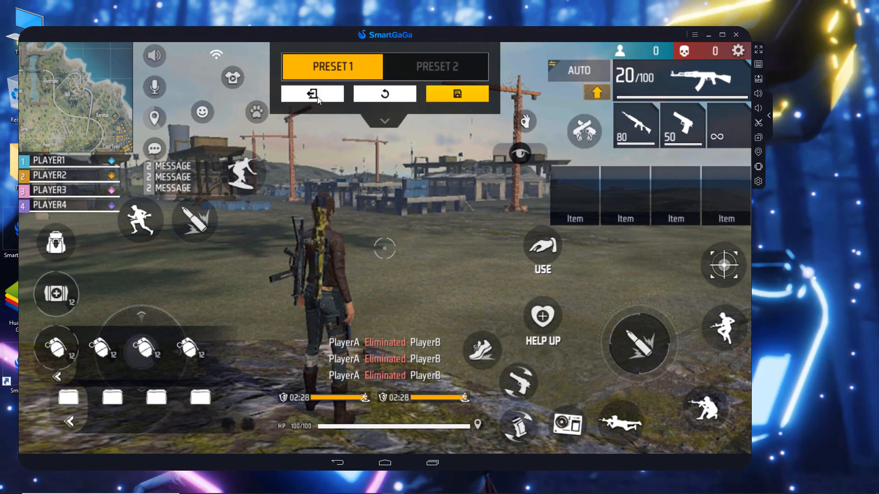
pyautogui.click(457, 93)
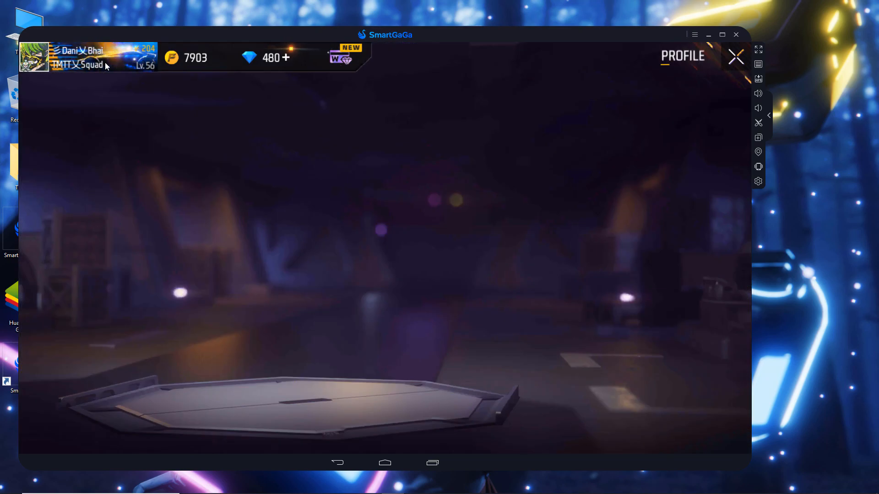
# Step: Open the Events page and select BIS Co-Creation under Battle in Style
pyautogui.click(681, 56)
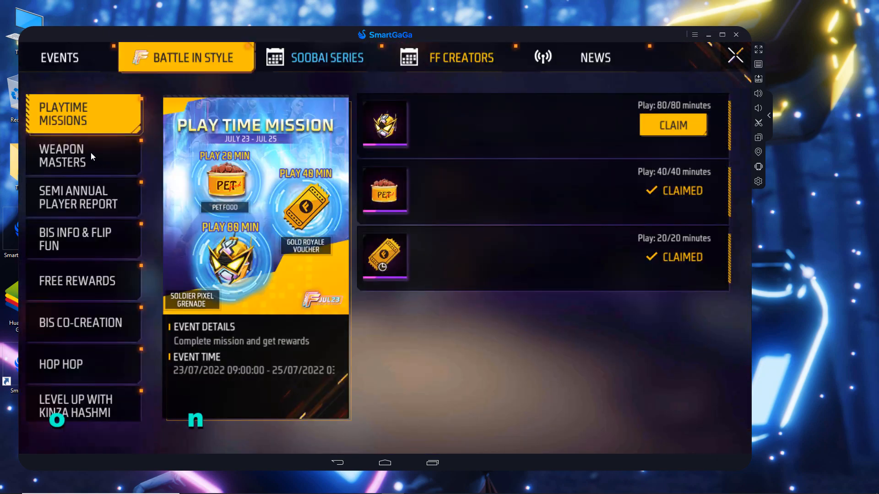
pyautogui.click(80, 322)
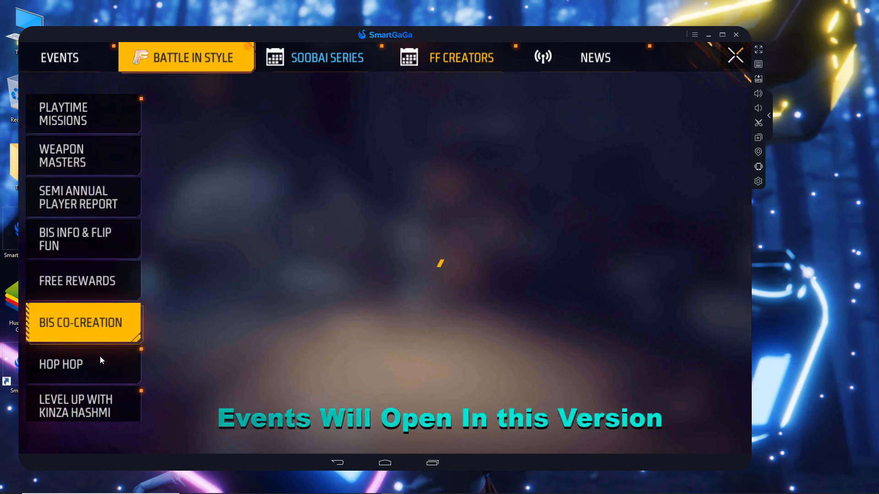